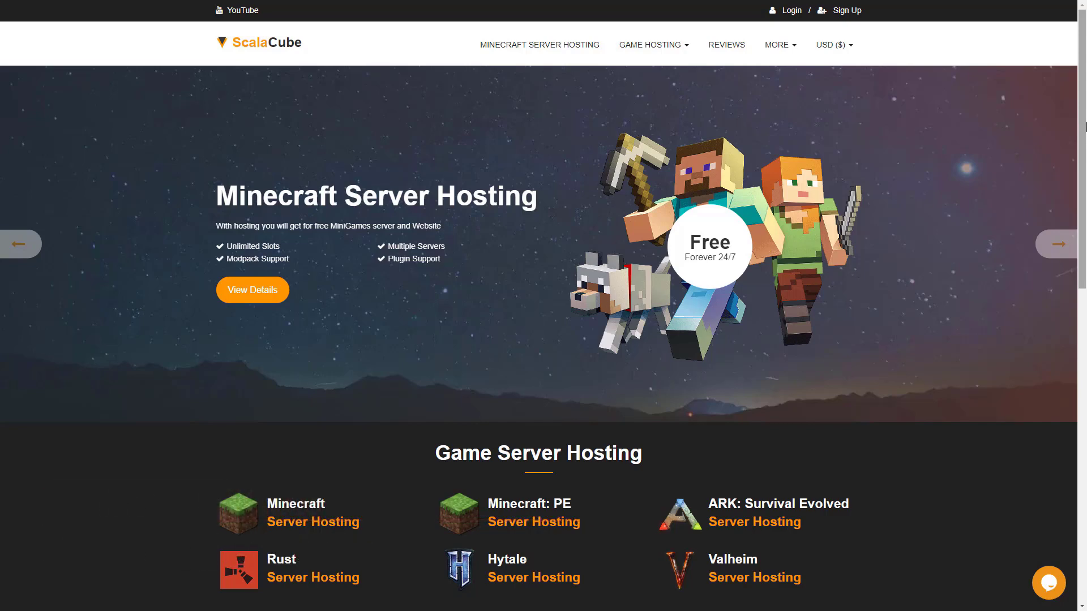
Step: Select the '3 GB RAM, 40 Players, $10/month' Minecraft server plan
{"action": "scroll", "scroll_direction": "down", "scroll_amount": 3}
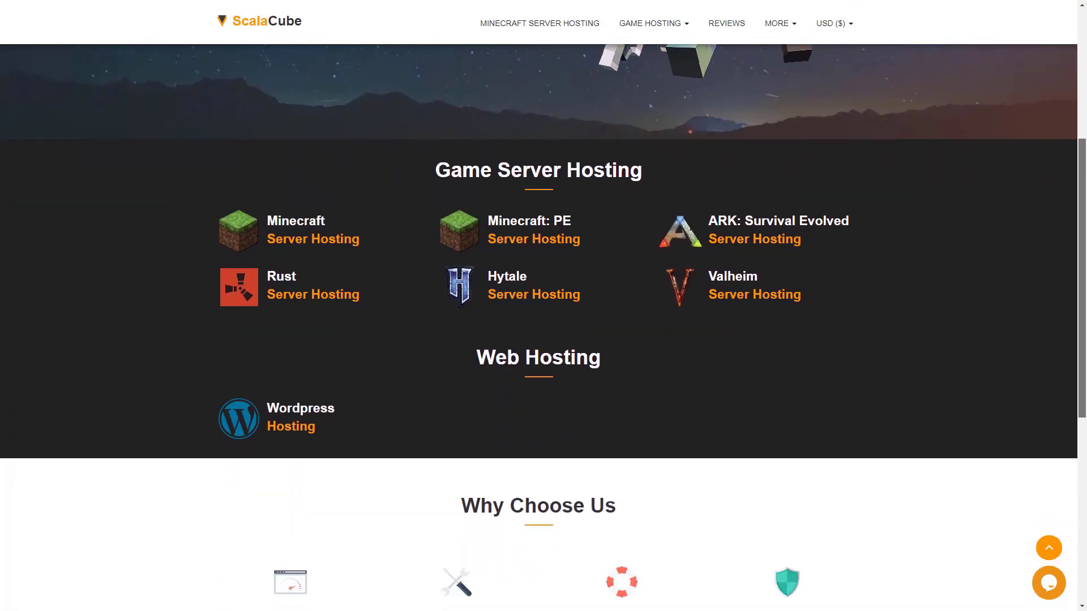
{"action": "scroll", "scroll_direction": "down", "scroll_amount": 3}
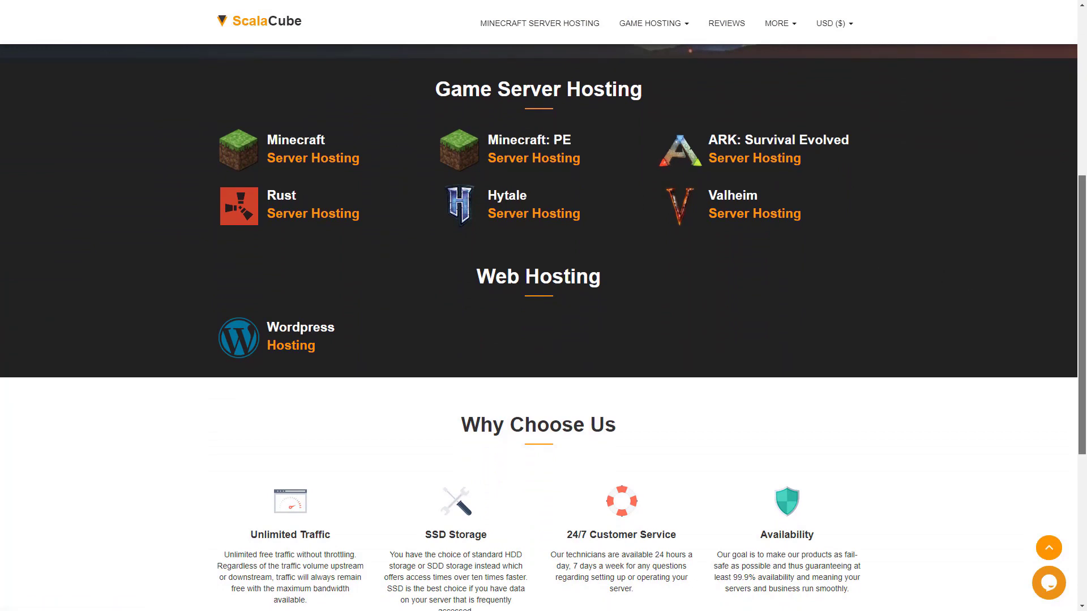
{"action": "scroll", "scroll_direction": "down", "scroll_amount": 3}
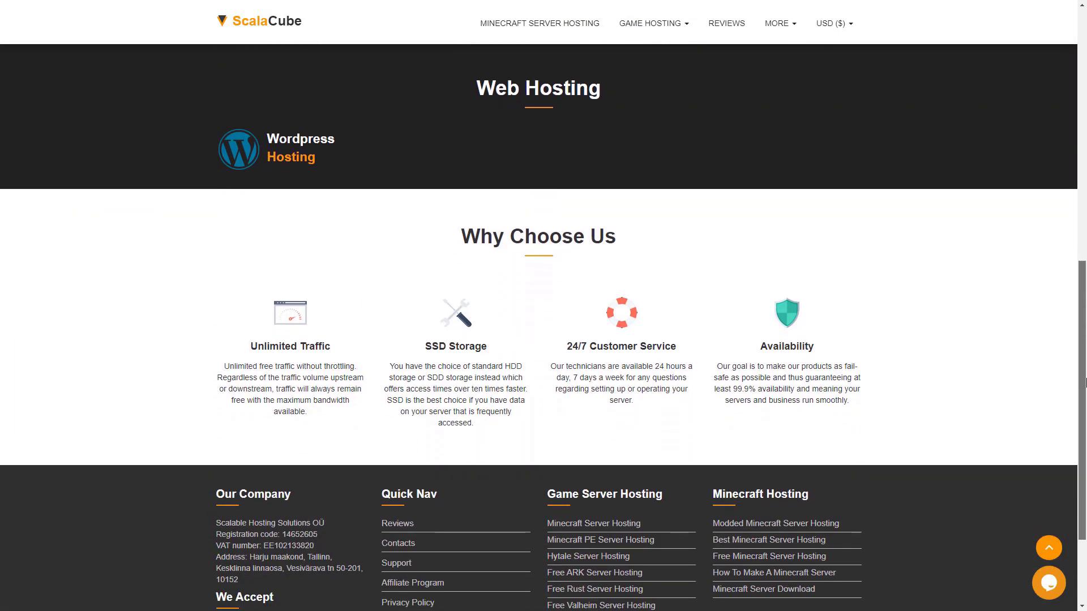
{"action": "scroll", "scroll_direction": "up", "scroll_amount": 3}
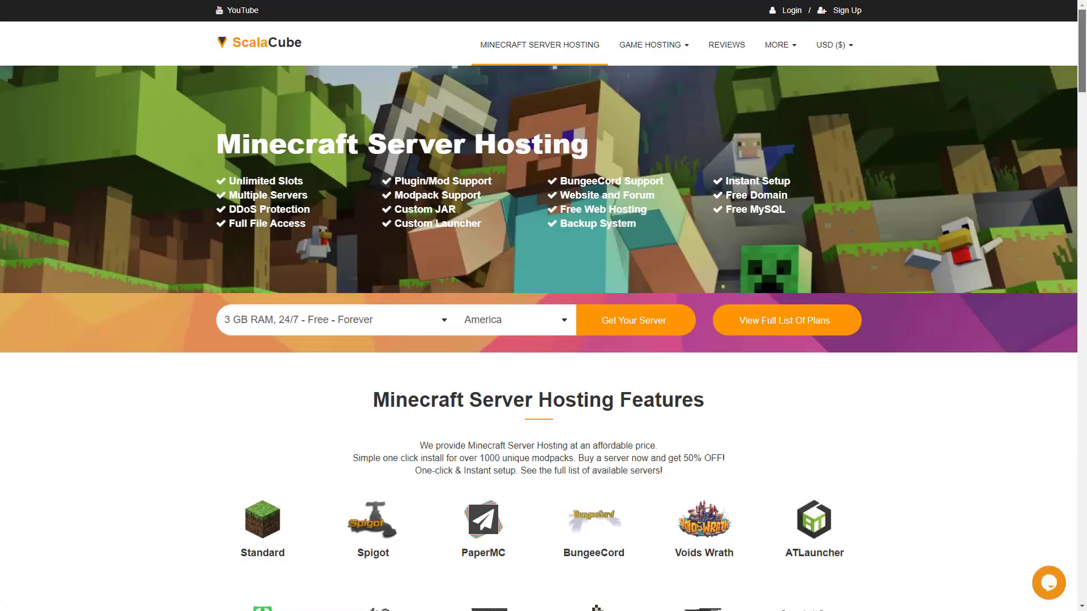
{"action": "left_click", "coordinate": [333, 320]}
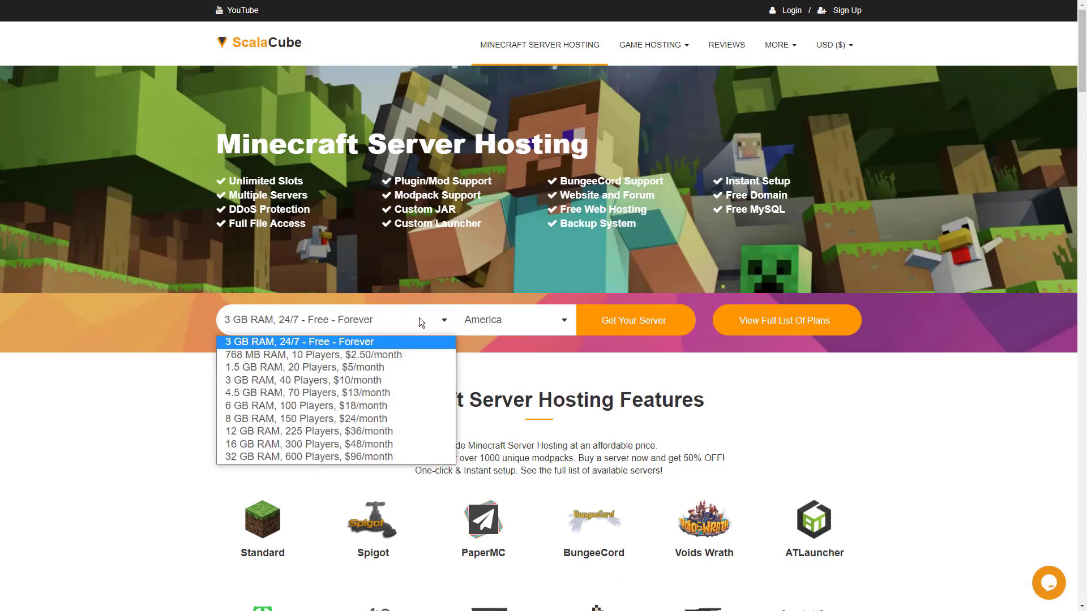
{"action": "left_click", "coordinate": [299, 380]}
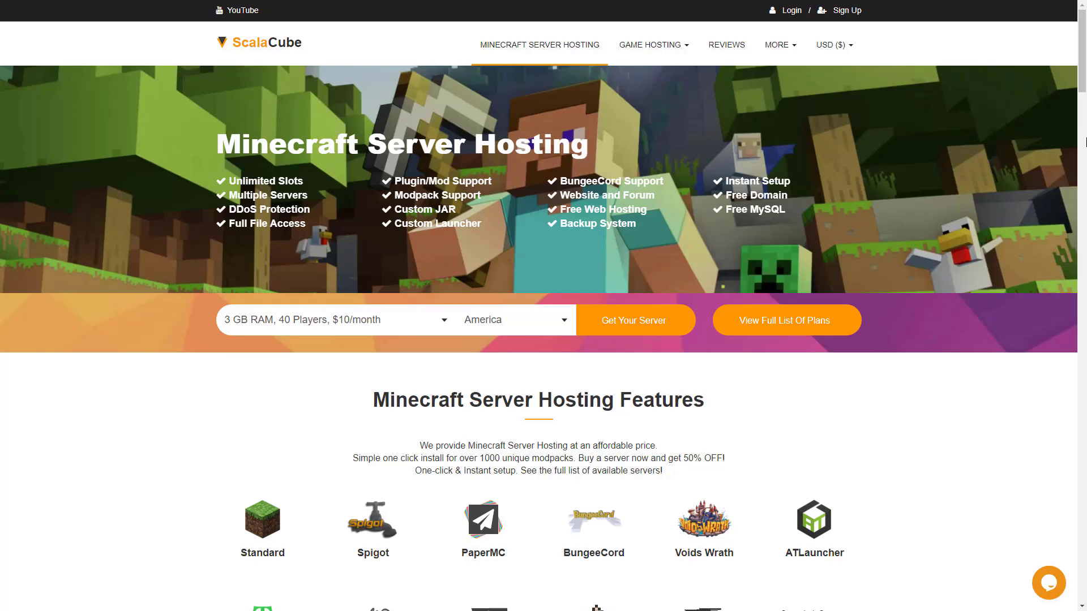
Step: Browse the plan's reviews, features, server locations and FAQs
{"action": "scroll", "scroll_direction": "down", "scroll_amount": 3}
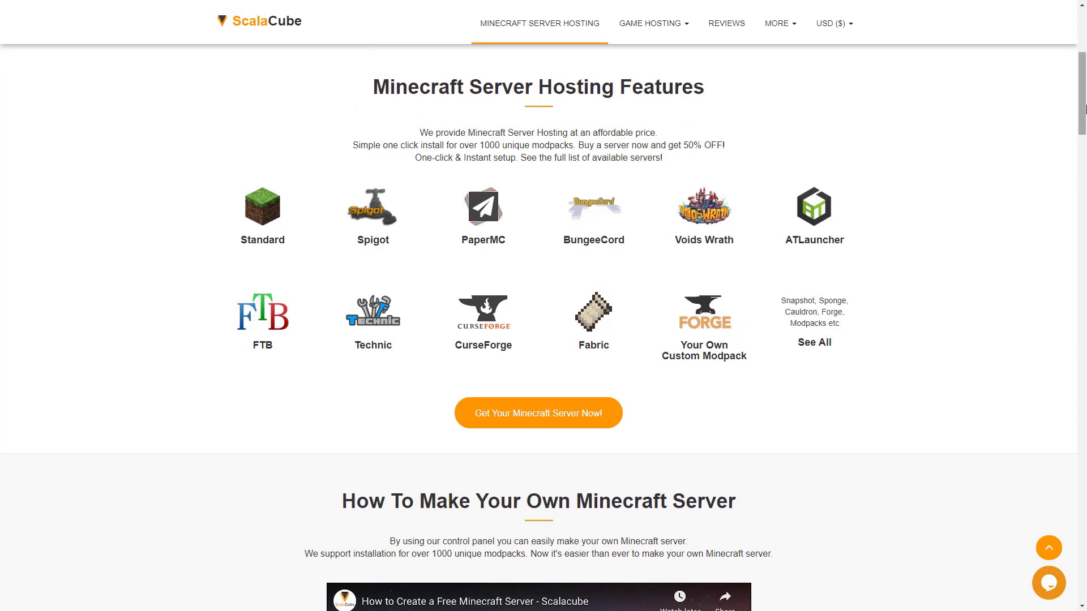
{"action": "scroll", "scroll_direction": "down", "scroll_amount": 3}
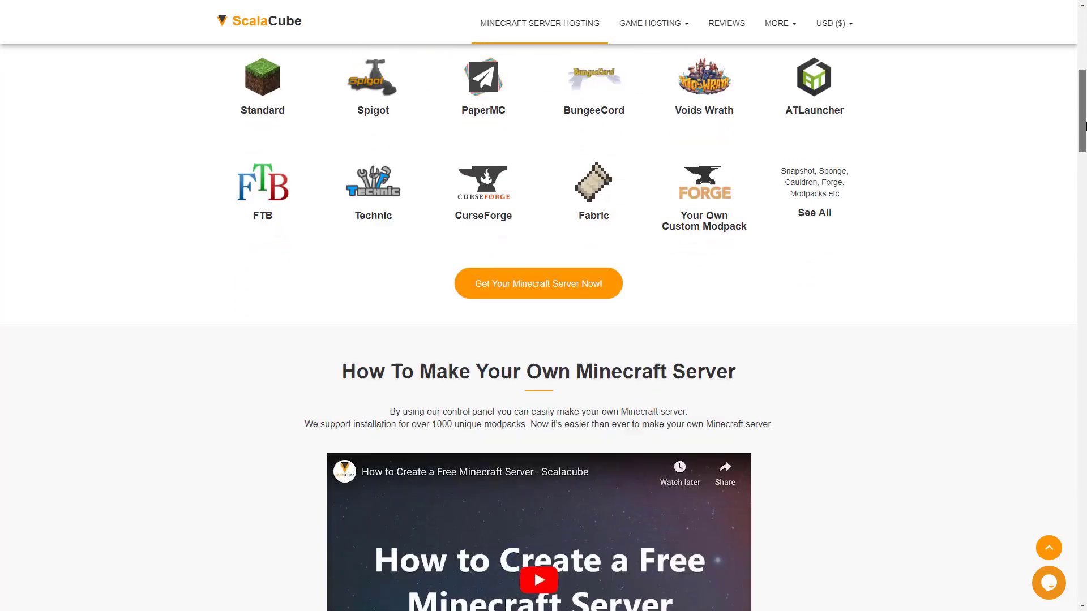
{"action": "scroll", "scroll_direction": "down", "scroll_amount": 3}
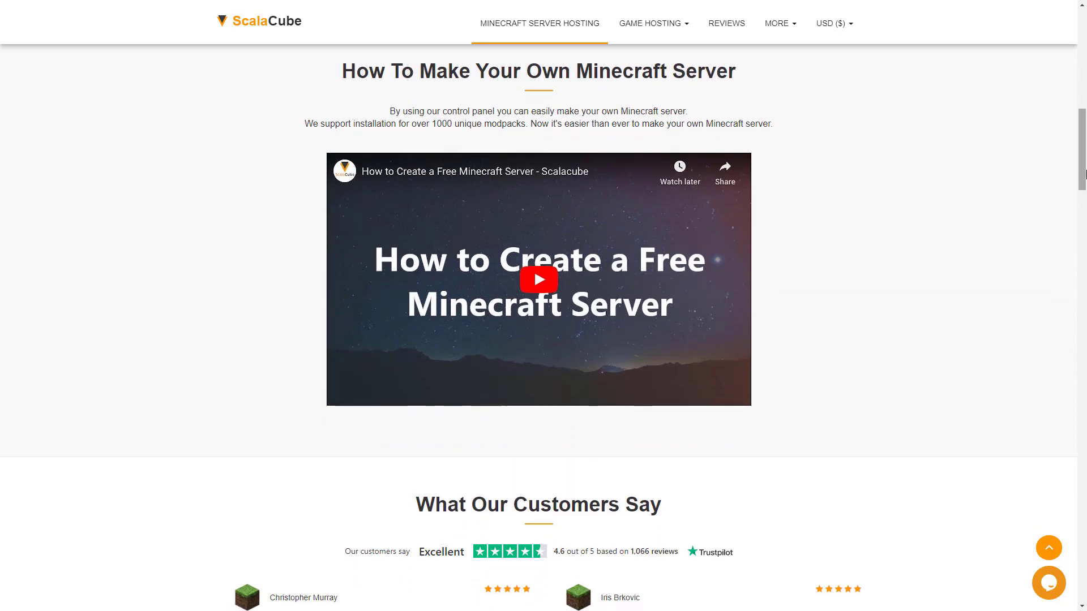
{"action": "scroll", "scroll_direction": "down", "scroll_amount": 3}
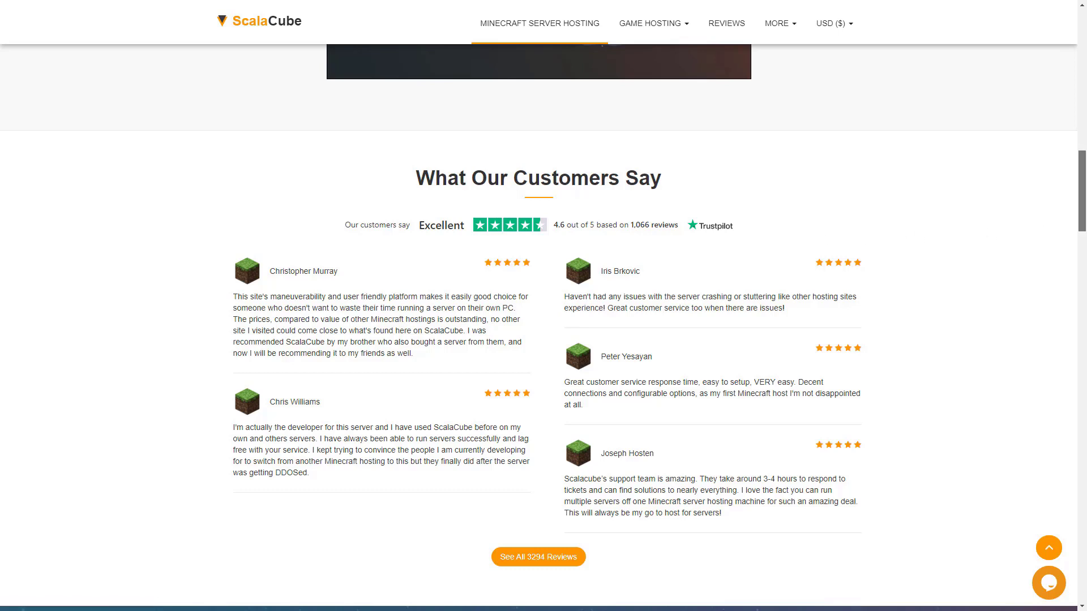
{"action": "scroll", "scroll_direction": "down", "scroll_amount": 3}
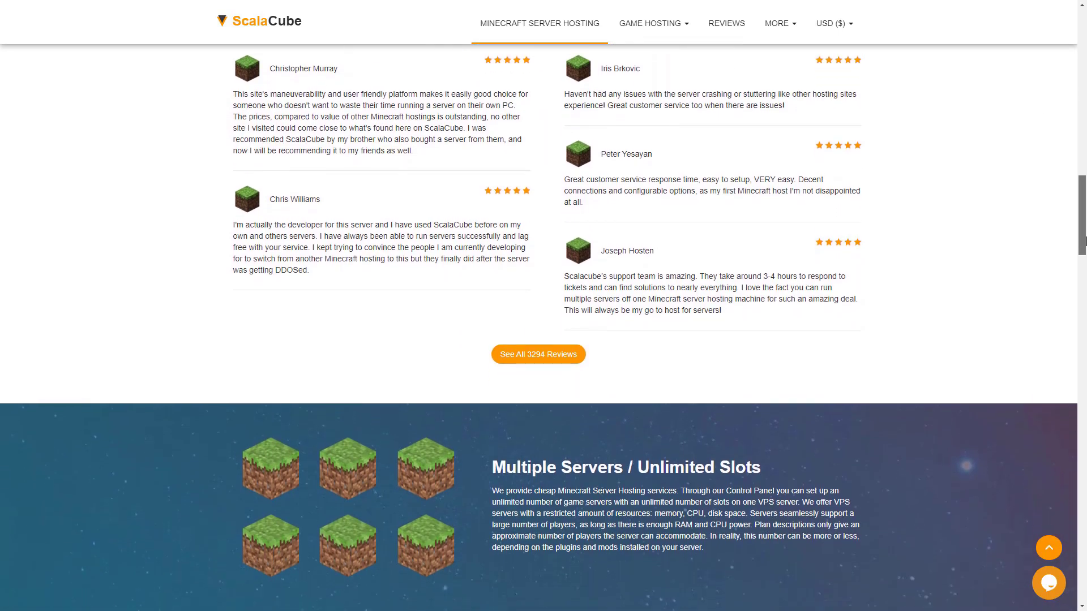
{"action": "scroll", "scroll_direction": "down", "scroll_amount": 3}
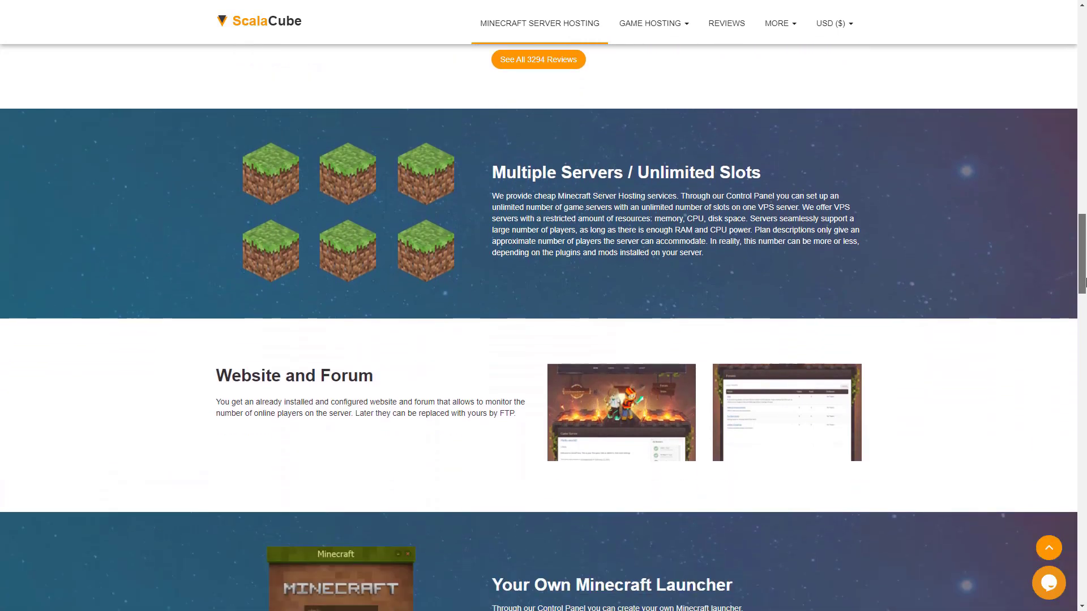
{"action": "scroll", "scroll_direction": "down", "scroll_amount": 3}
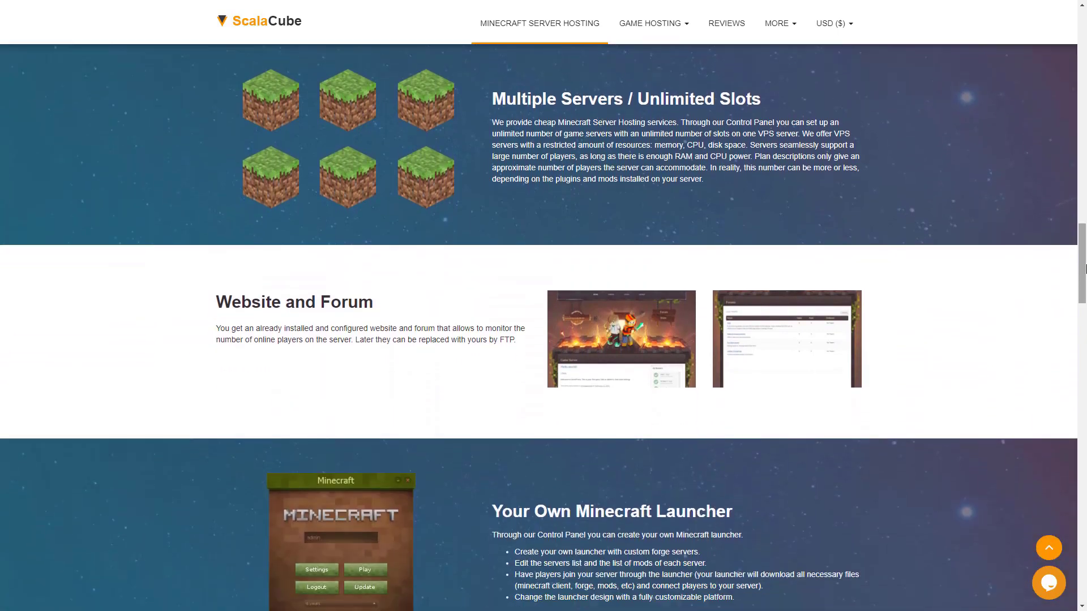
{"action": "scroll", "scroll_direction": "down", "scroll_amount": 3}
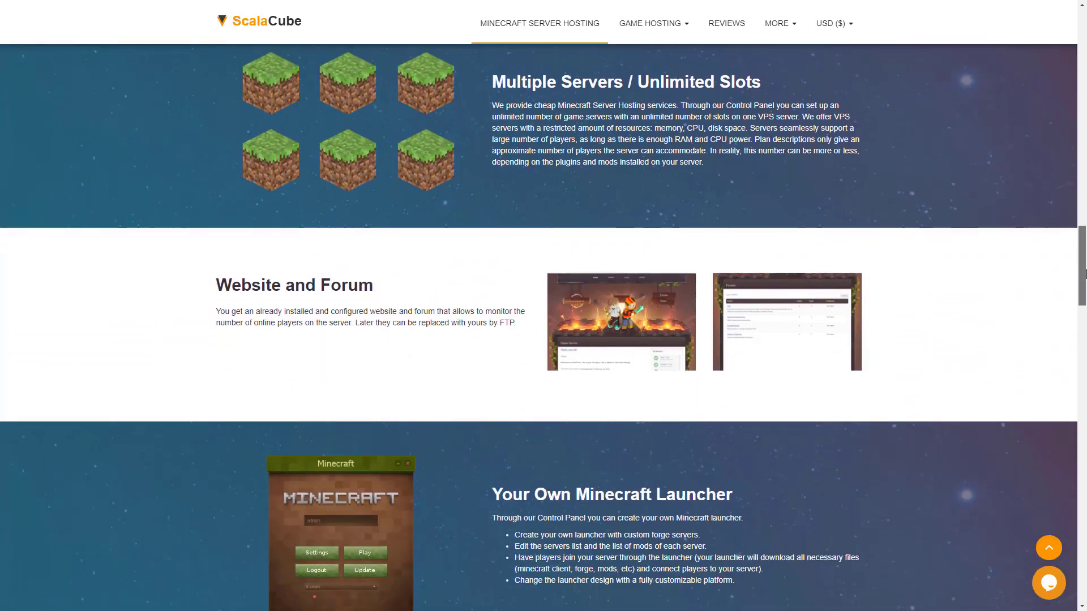
{"action": "scroll", "scroll_direction": "down", "scroll_amount": 3}
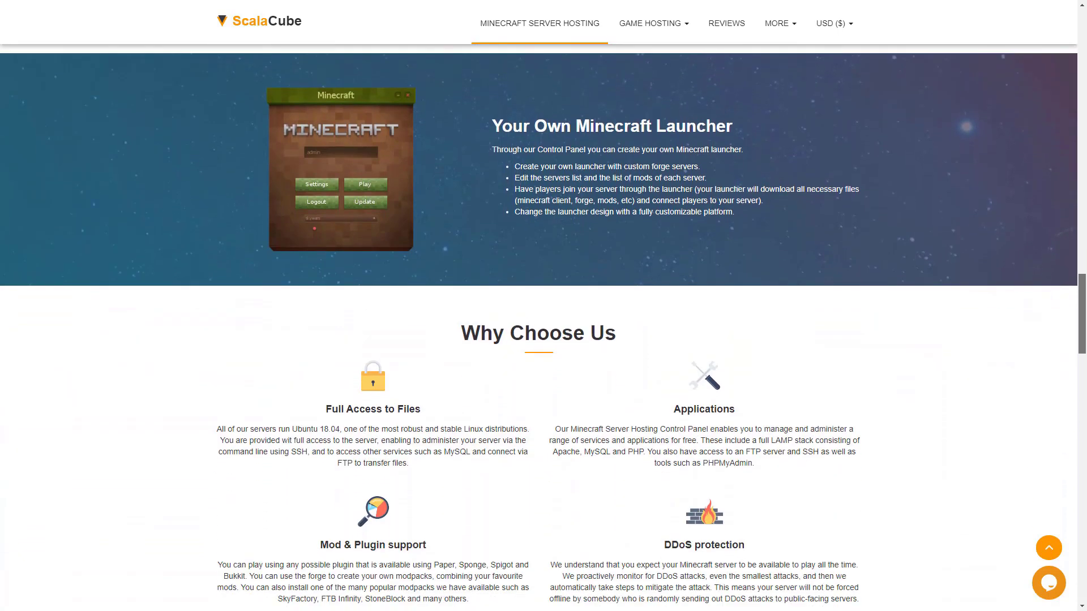
{"action": "scroll", "scroll_direction": "down", "scroll_amount": 3}
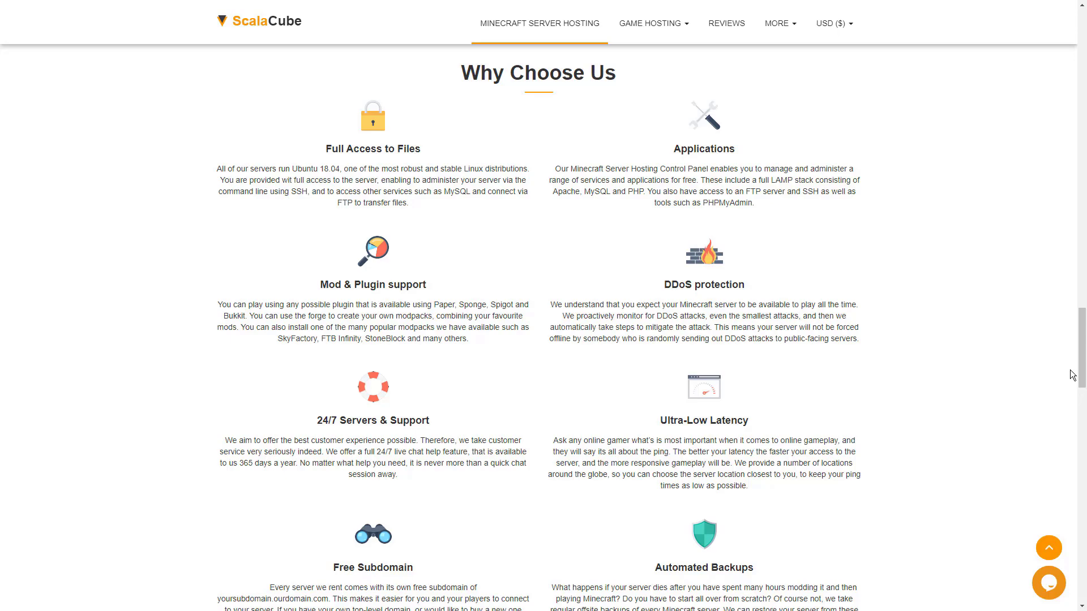
{"action": "scroll", "scroll_direction": "down", "scroll_amount": 3}
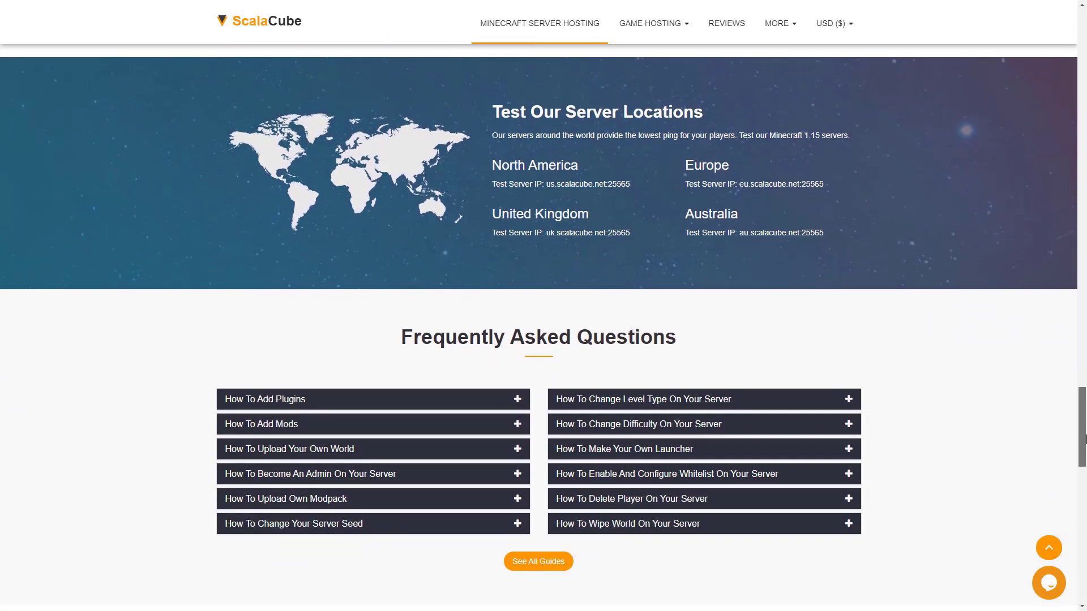
{"action": "scroll", "scroll_direction": "down", "scroll_amount": 3}
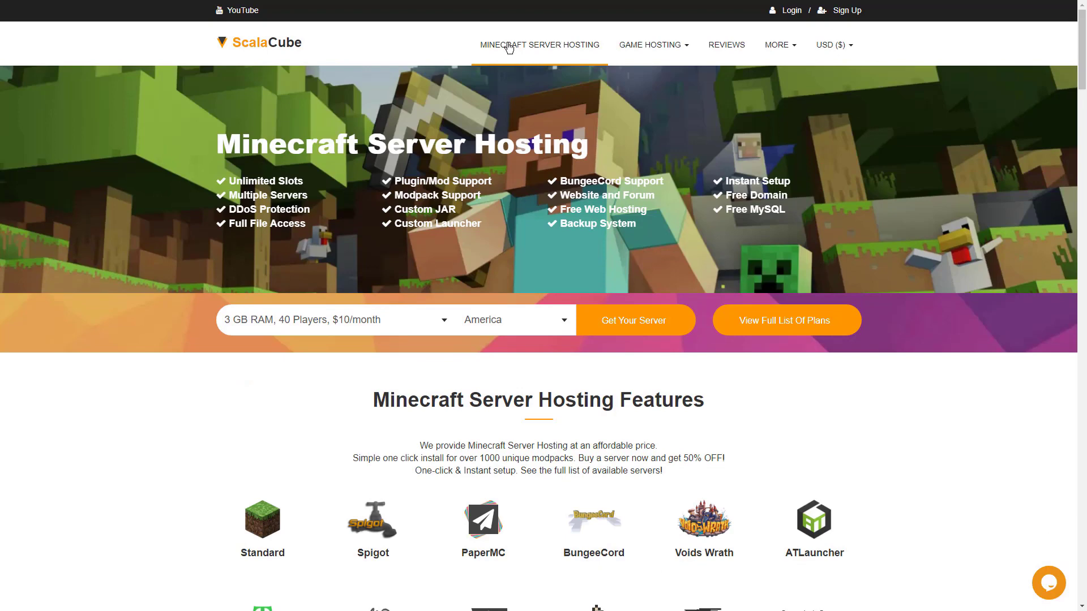
{"action": "mouse_move", "coordinate": [538, 45]}
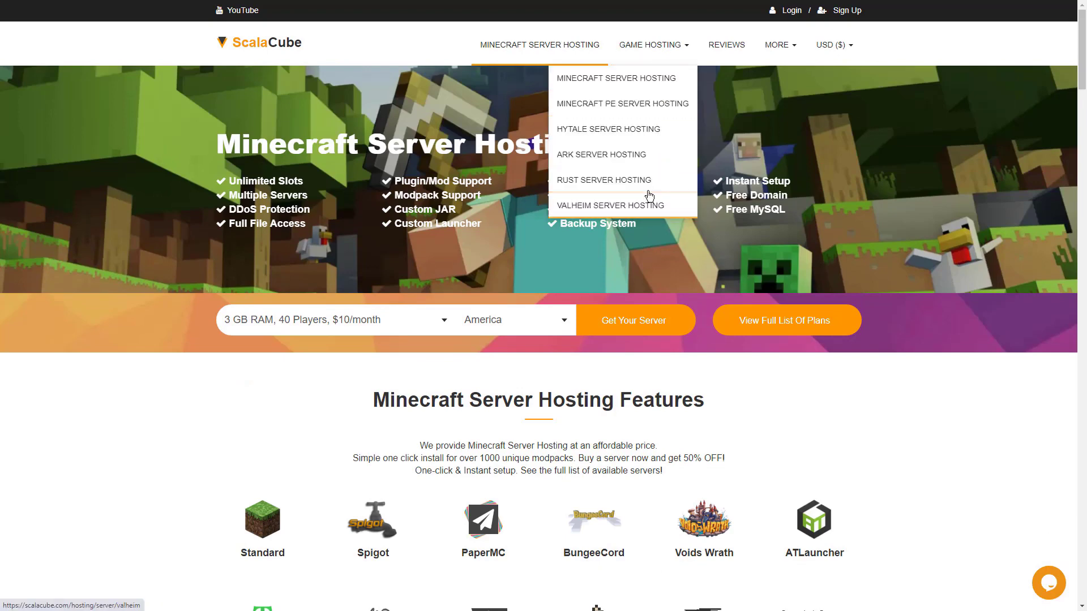
Step: Open Minecraft PE Server Hosting and browse its features, multiple servers and server locations
{"action": "left_click", "coordinate": [621, 103]}
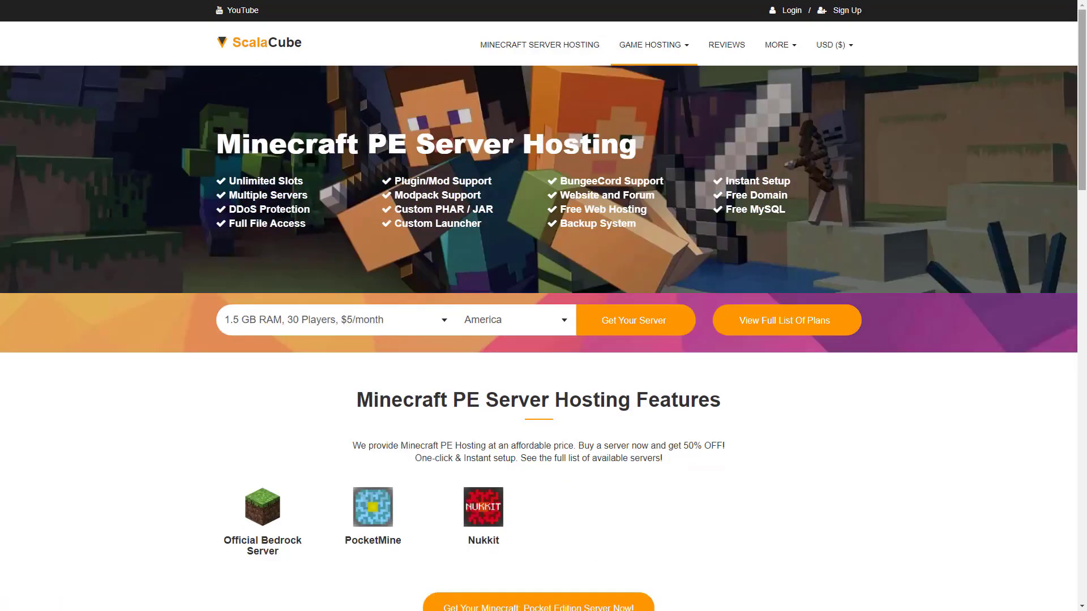
{"action": "scroll", "scroll_direction": "down", "scroll_amount": 3}
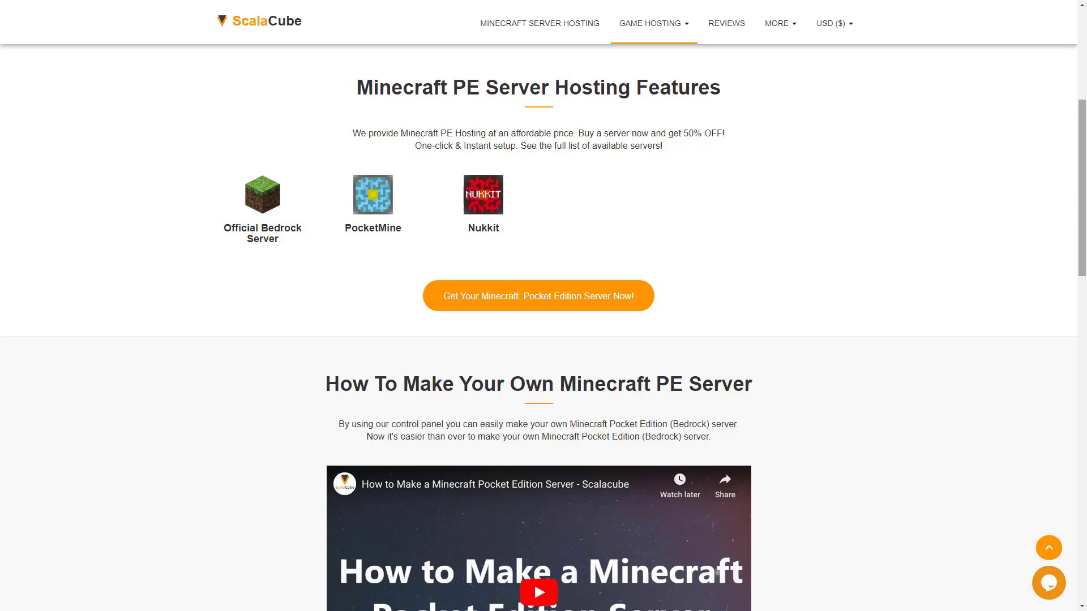
{"action": "scroll", "scroll_direction": "down", "scroll_amount": 3}
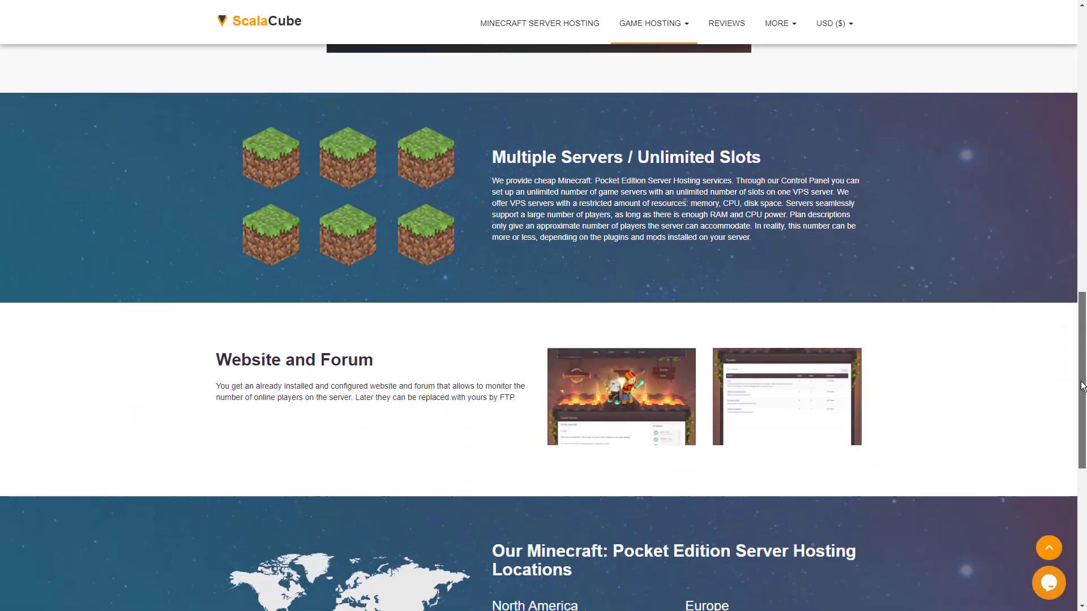
{"action": "scroll", "scroll_direction": "down", "scroll_amount": 3}
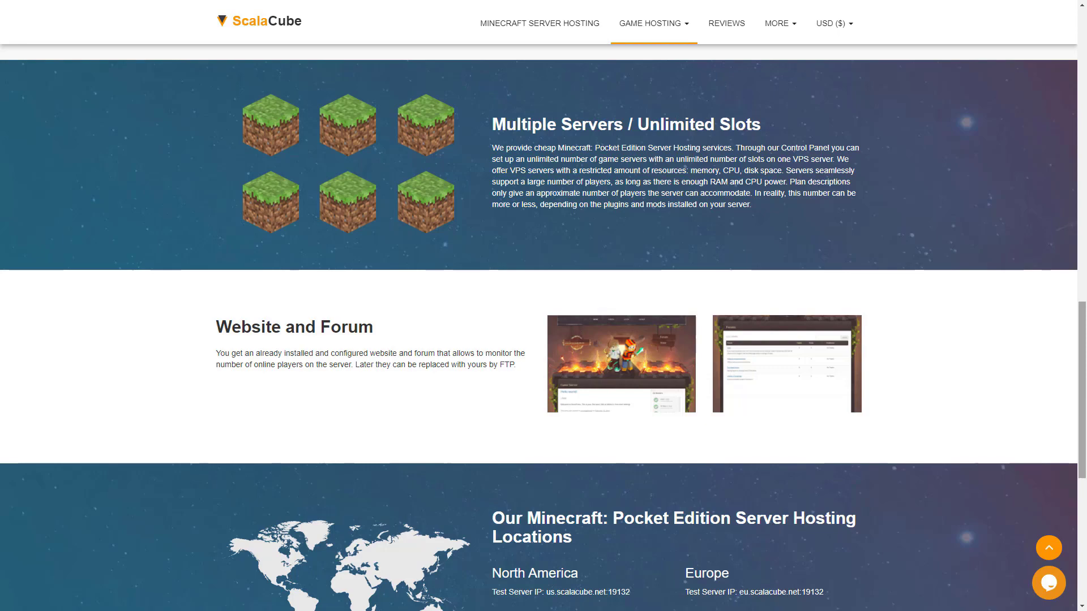
{"action": "scroll", "scroll_direction": "down", "scroll_amount": 3}
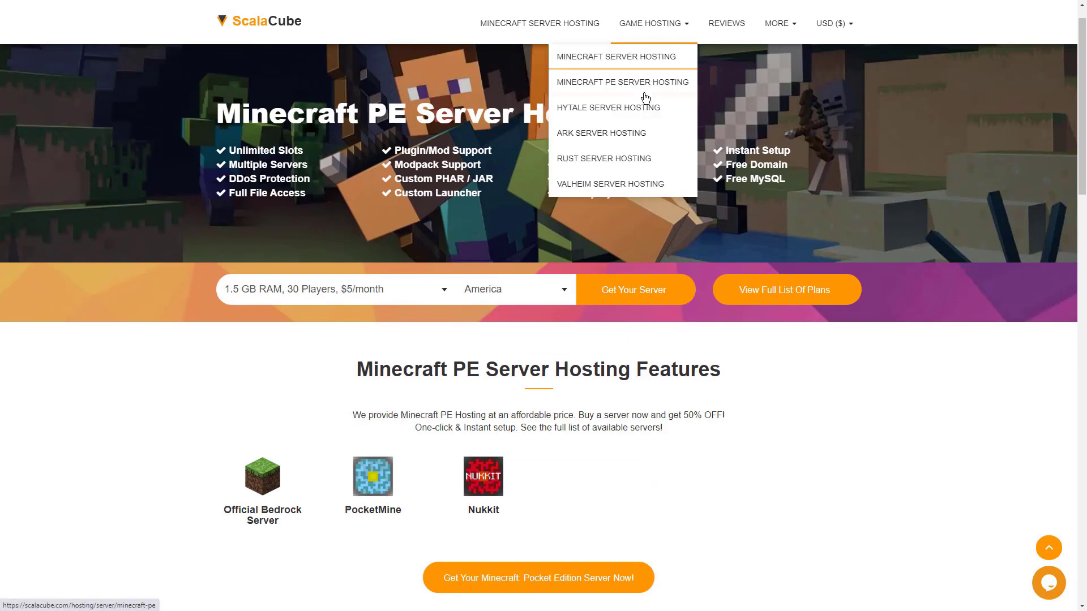
Step: Open ARK Server Hosting and scroll to the ARK Server Hosting Mods section
{"action": "left_click", "coordinate": [600, 133]}
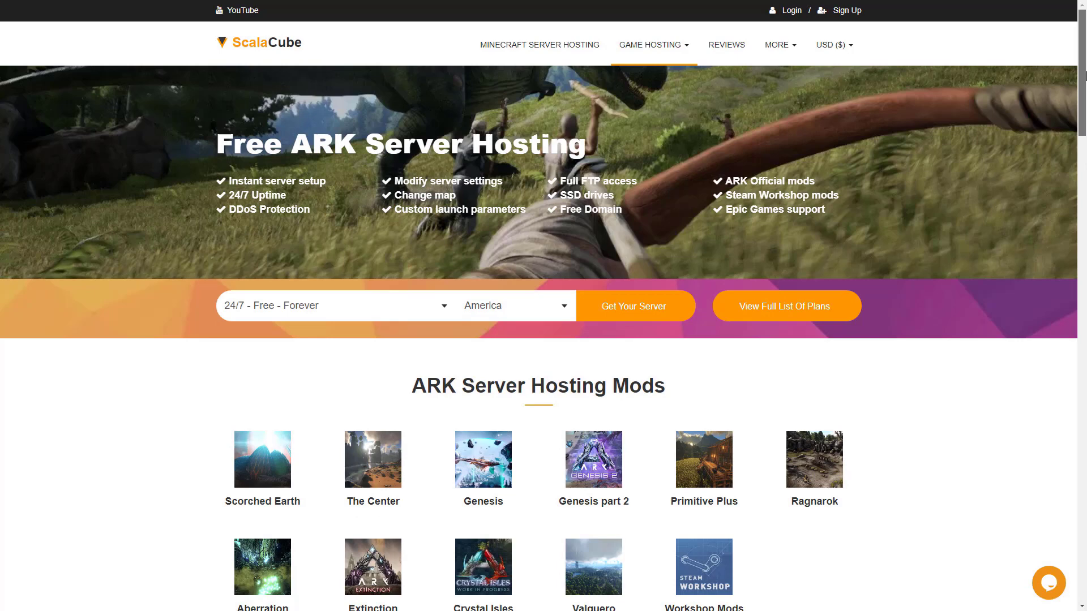
{"action": "scroll", "scroll_direction": "down", "scroll_amount": 3}
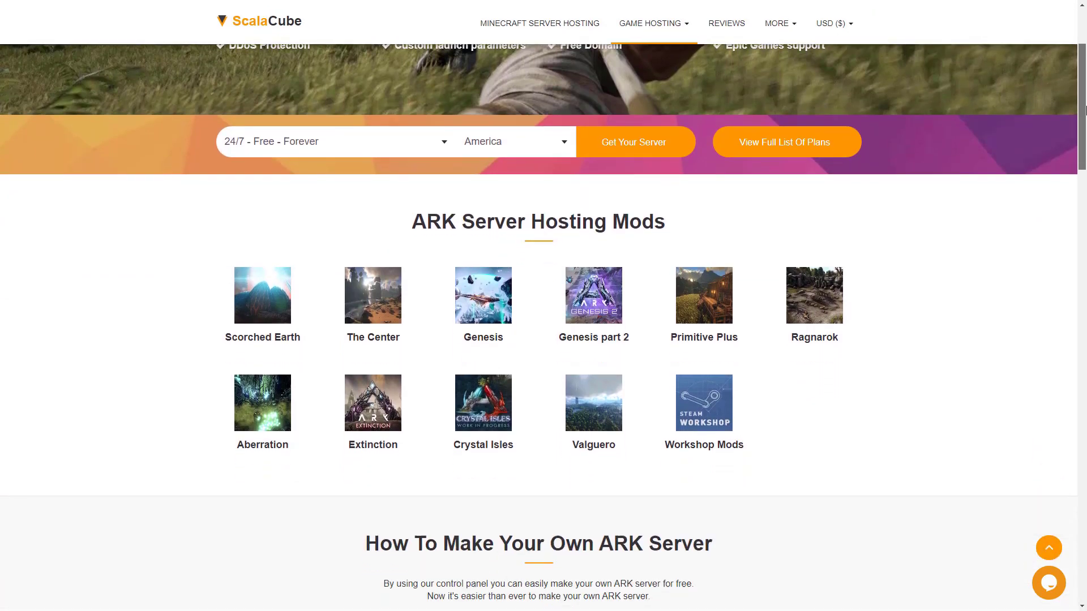
{"action": "scroll", "scroll_direction": "down", "scroll_amount": 3}
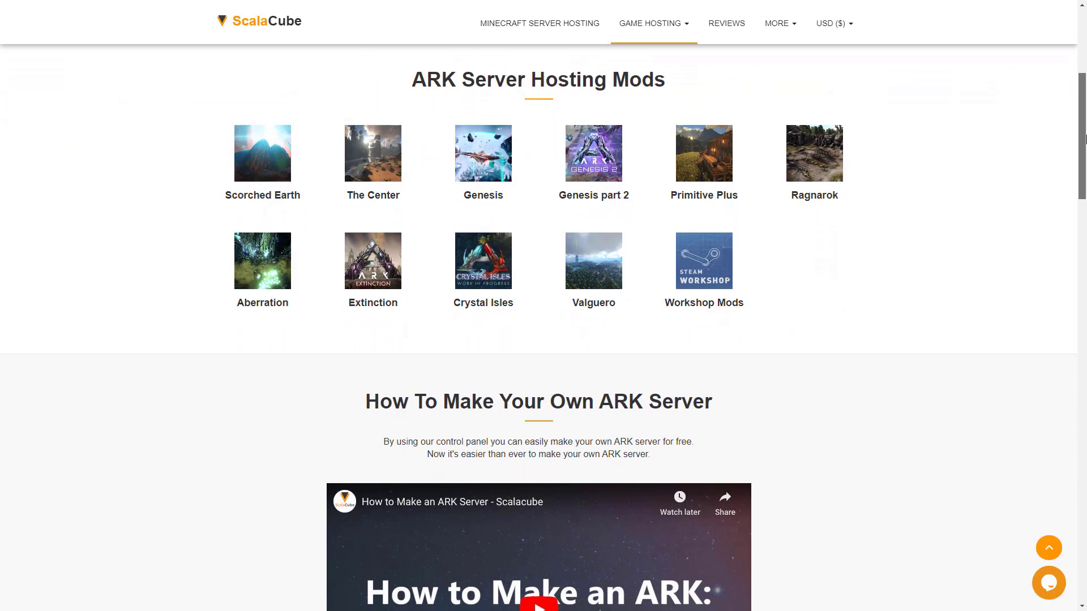
{"action": "mouse_move", "coordinate": [1049, 94]}
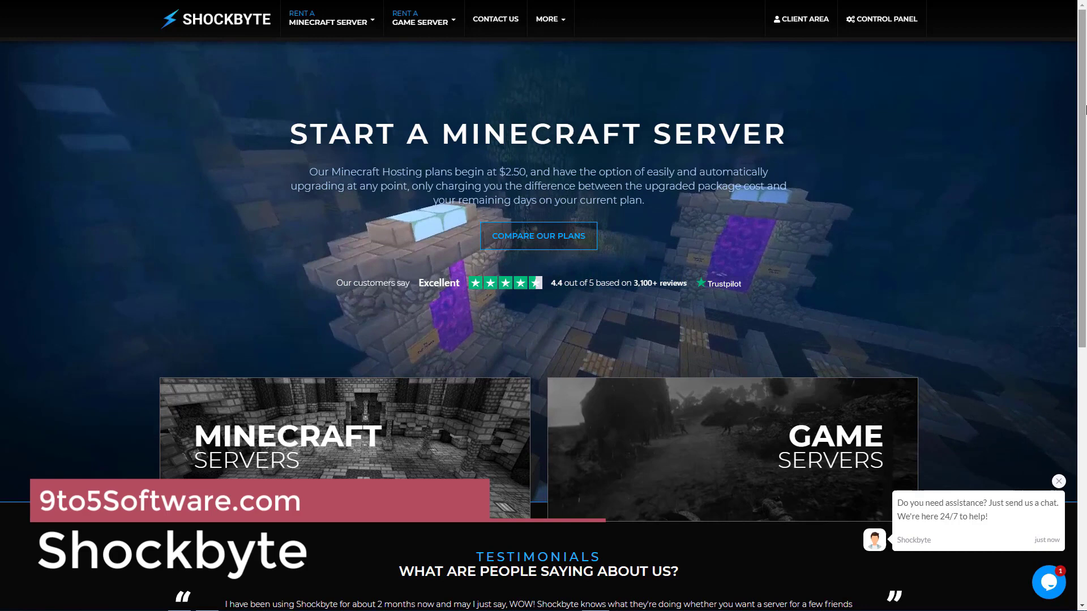
Step: Scroll past Shockbyte's testimonials and features and open 'Minecraft Hosting Plans'
{"action": "scroll", "scroll_direction": "down", "scroll_amount": 3}
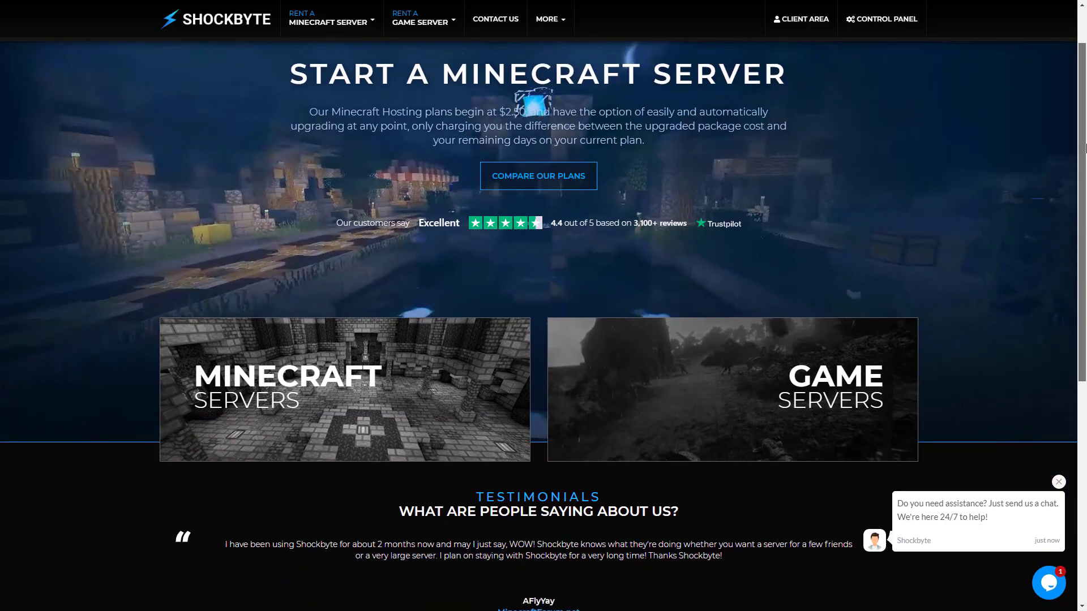
{"action": "scroll", "scroll_direction": "down", "scroll_amount": 3}
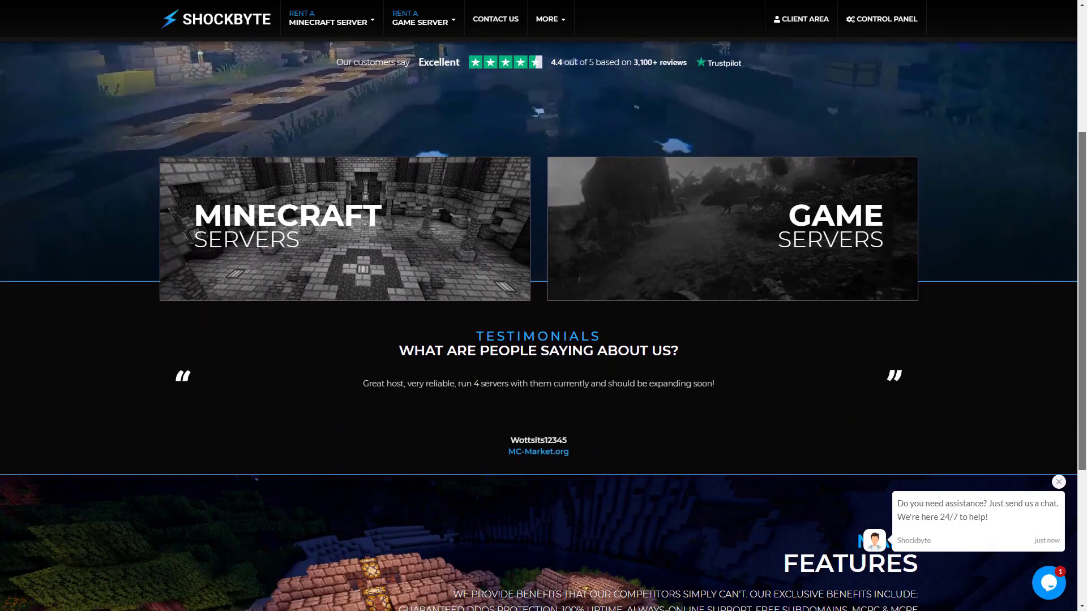
{"action": "scroll", "scroll_direction": "down", "scroll_amount": 3}
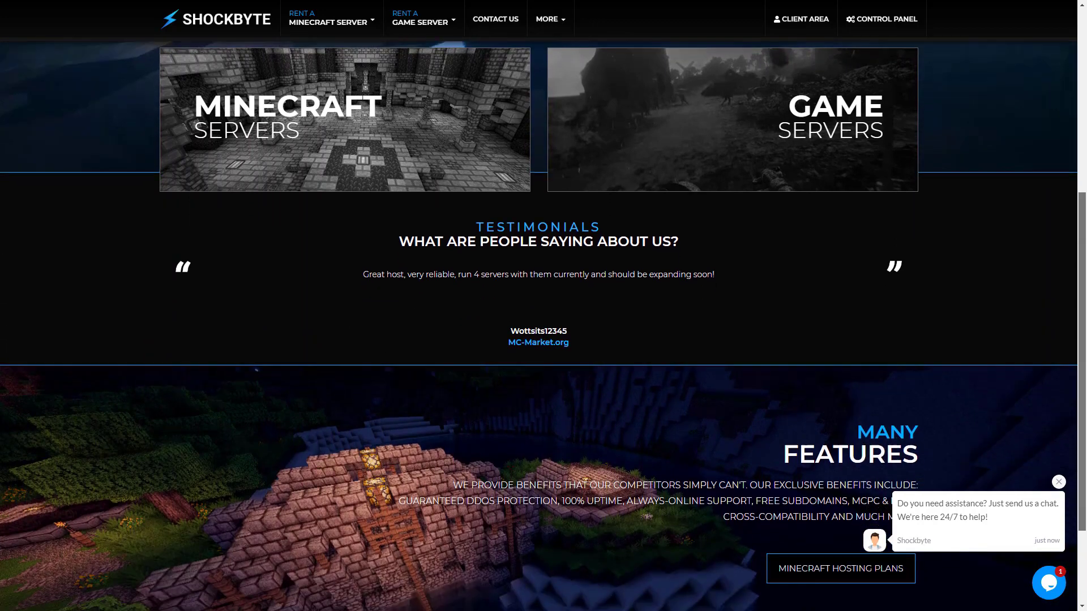
{"action": "scroll", "scroll_direction": "down", "scroll_amount": 3}
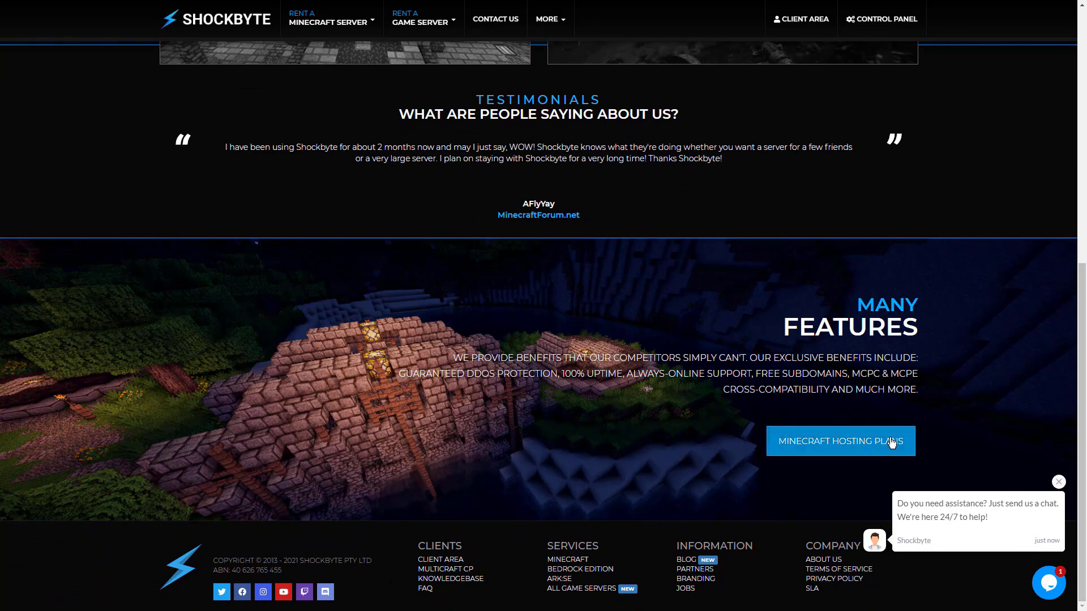
{"action": "left_click", "coordinate": [839, 441]}
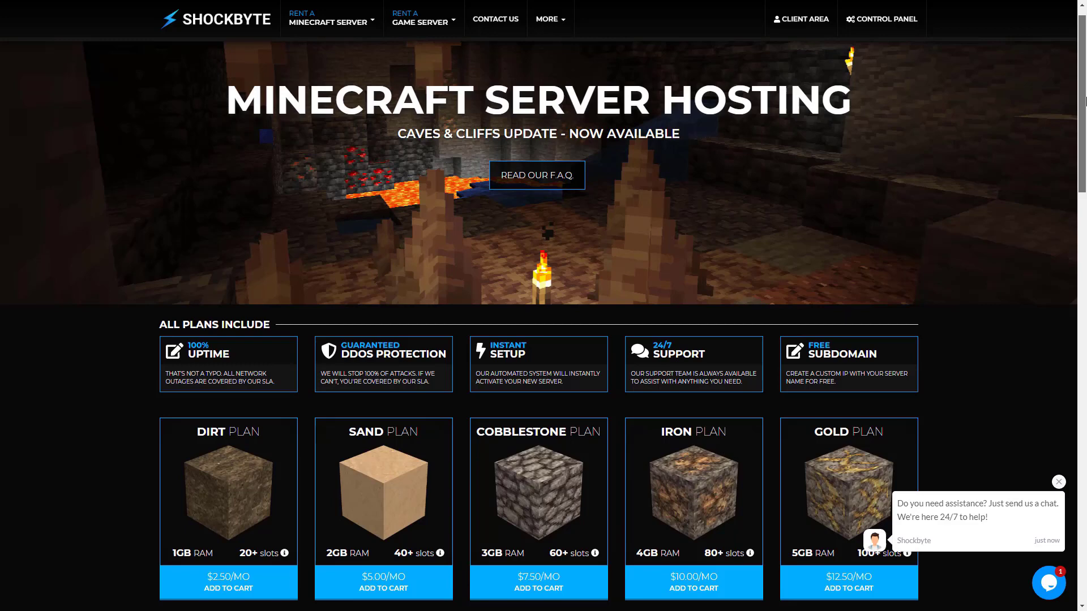
Step: Close the support chat greeting and look over the Minecraft plans and included features
{"action": "scroll", "scroll_direction": "down", "scroll_amount": 3}
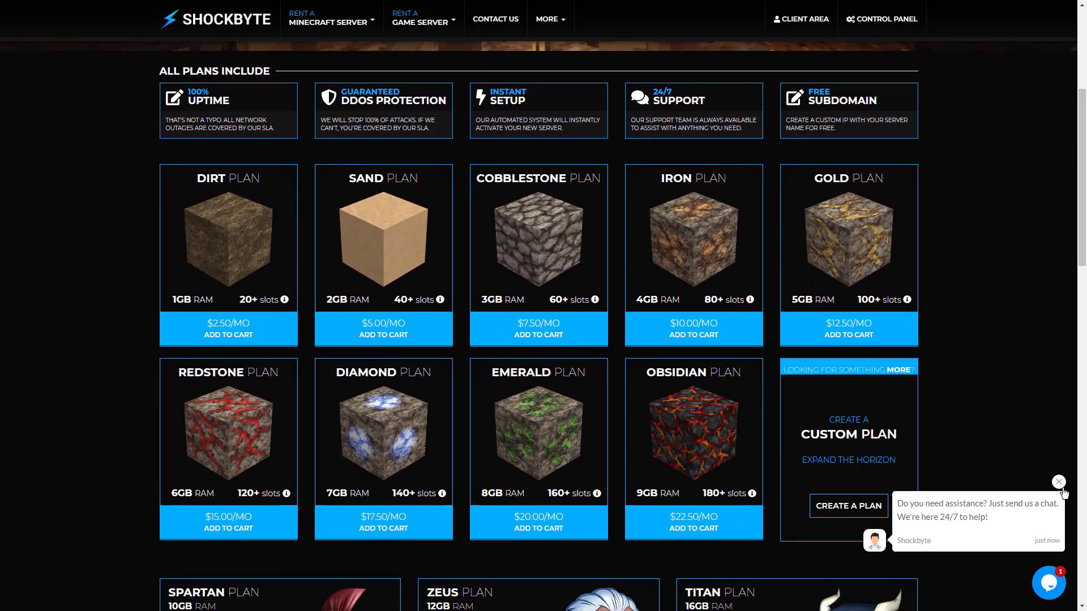
{"action": "left_click", "coordinate": [1058, 482]}
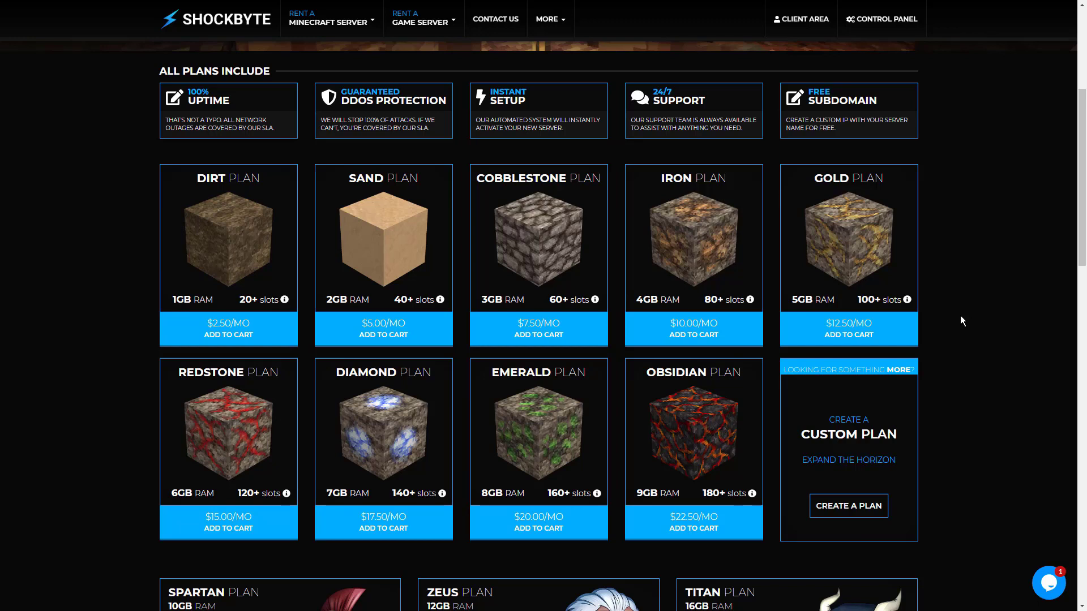
{"action": "mouse_move", "coordinate": [981, 296]}
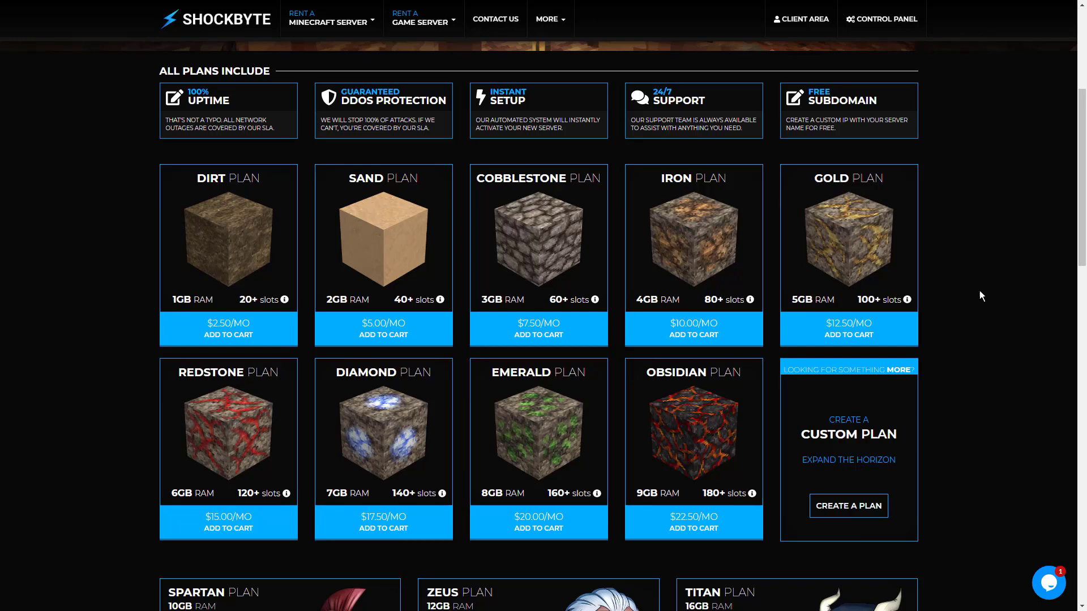
{"action": "scroll", "scroll_direction": "down", "scroll_amount": 3}
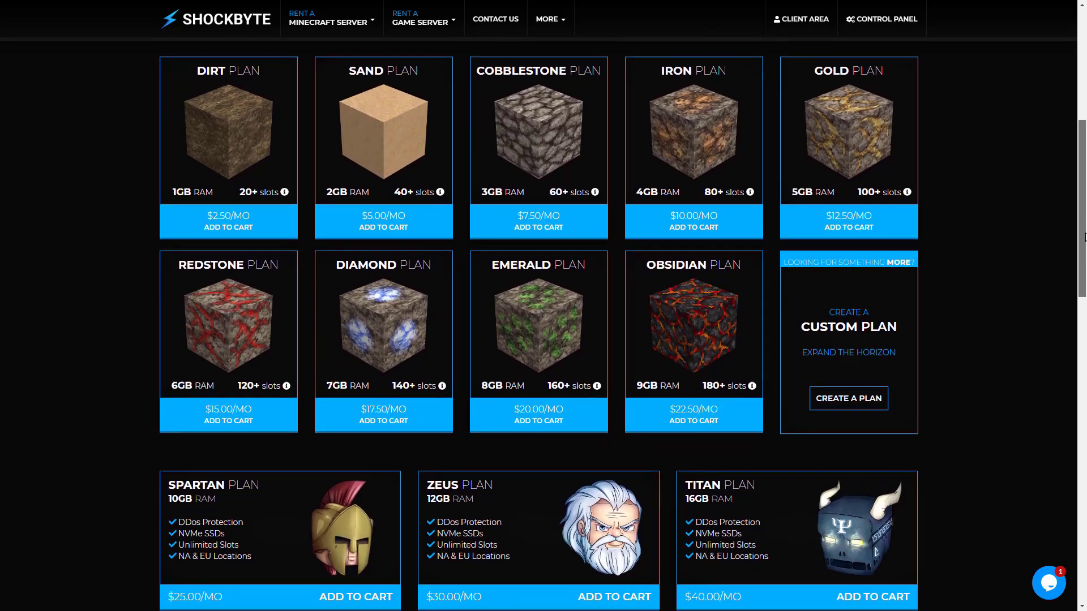
{"action": "scroll", "scroll_direction": "down", "scroll_amount": 3}
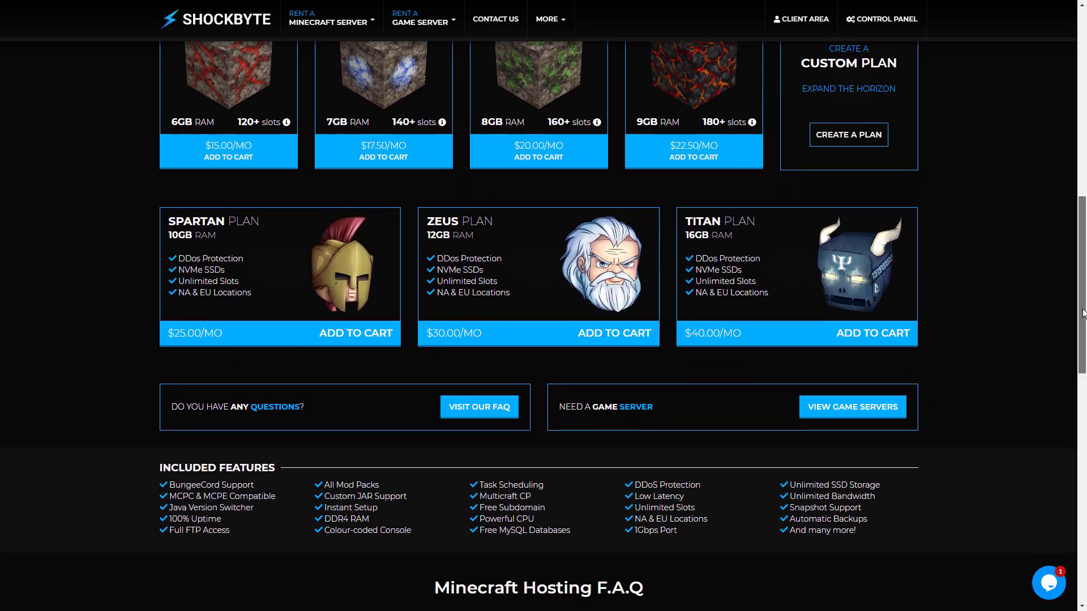
{"action": "scroll", "scroll_direction": "up", "scroll_amount": 3}
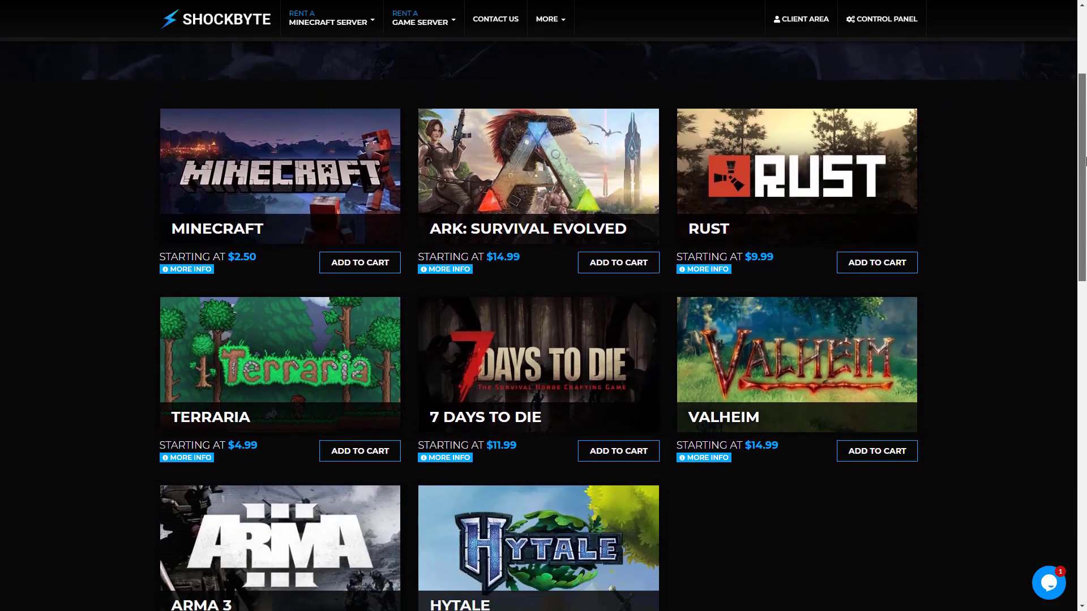
Step: Scroll through Shockbyte's game servers list, game features and FAQ
{"action": "scroll", "scroll_direction": "down", "scroll_amount": 3}
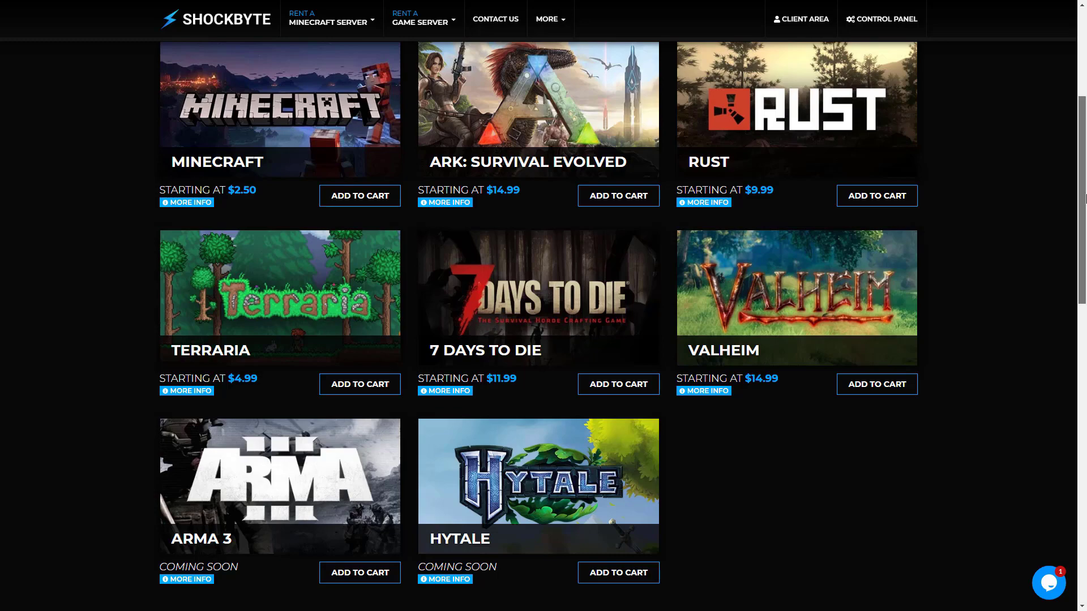
{"action": "scroll", "scroll_direction": "down", "scroll_amount": 3}
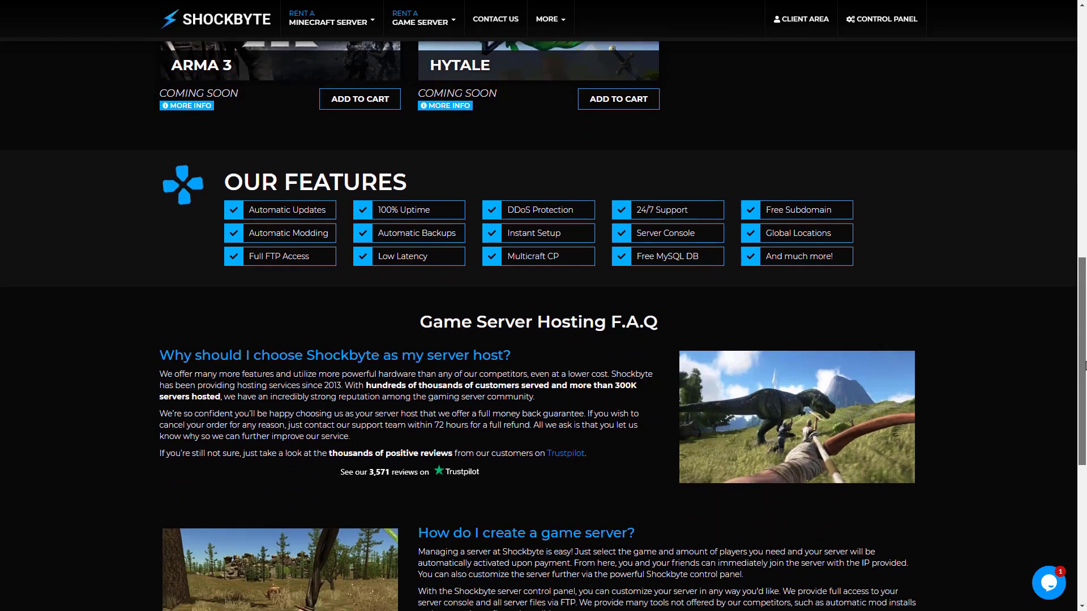
{"action": "scroll", "scroll_direction": "down", "scroll_amount": 3}
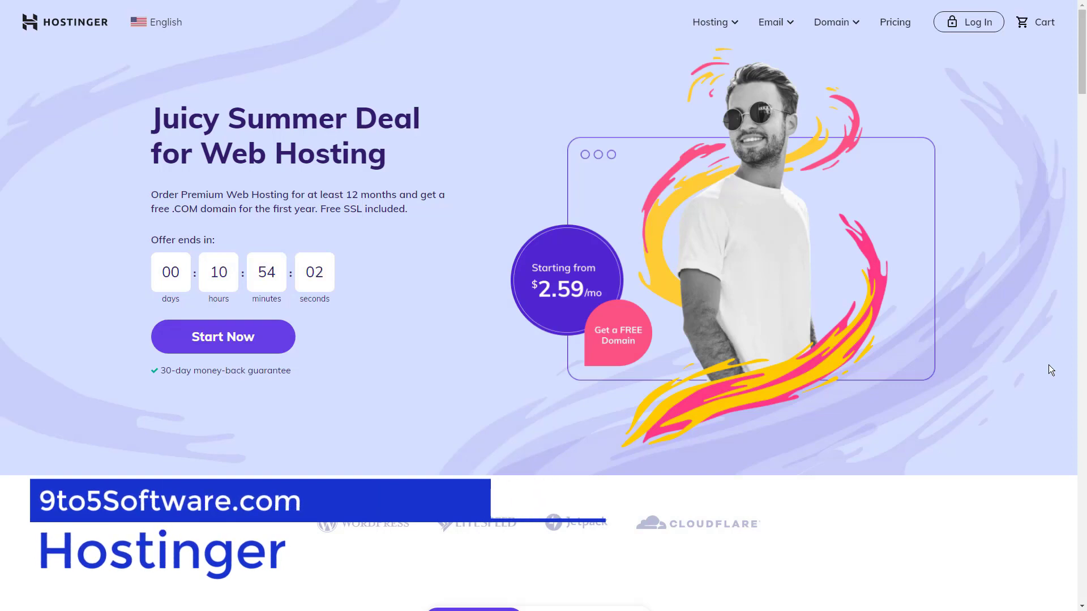
{"action": "mouse_move", "coordinate": [572, 305]}
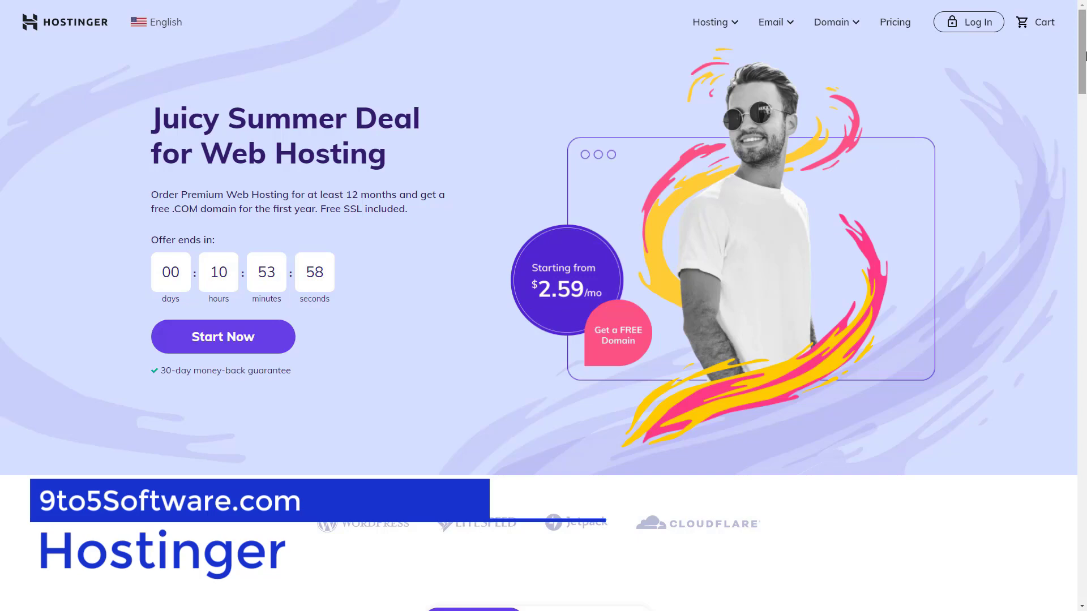
Step: Scroll to the Single, Premium and Business web hosting plans
{"action": "scroll", "scroll_direction": "down", "scroll_amount": 3}
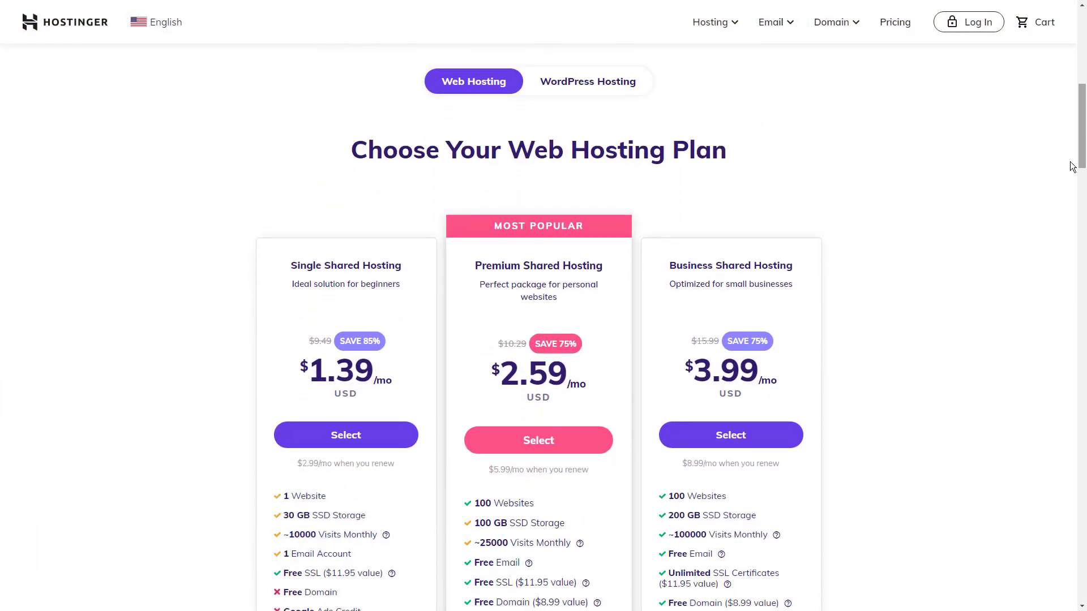
Step: Show the WordPress hosting plans ($1.99–$11.59/month) and scroll to the domain search
{"action": "double_click", "coordinate": [337, 370]}
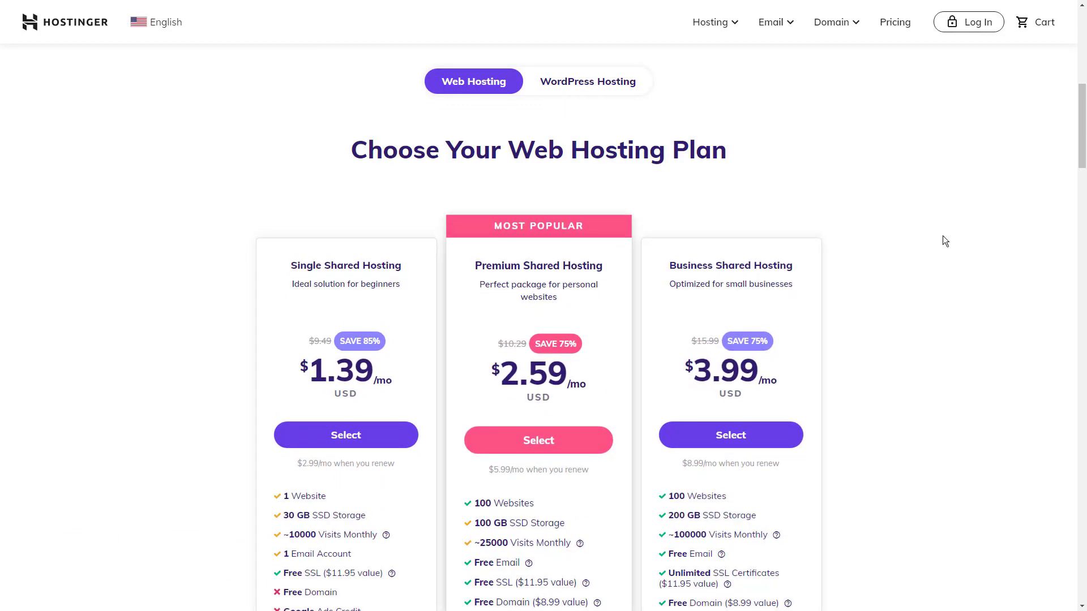
{"action": "left_click", "coordinate": [587, 81]}
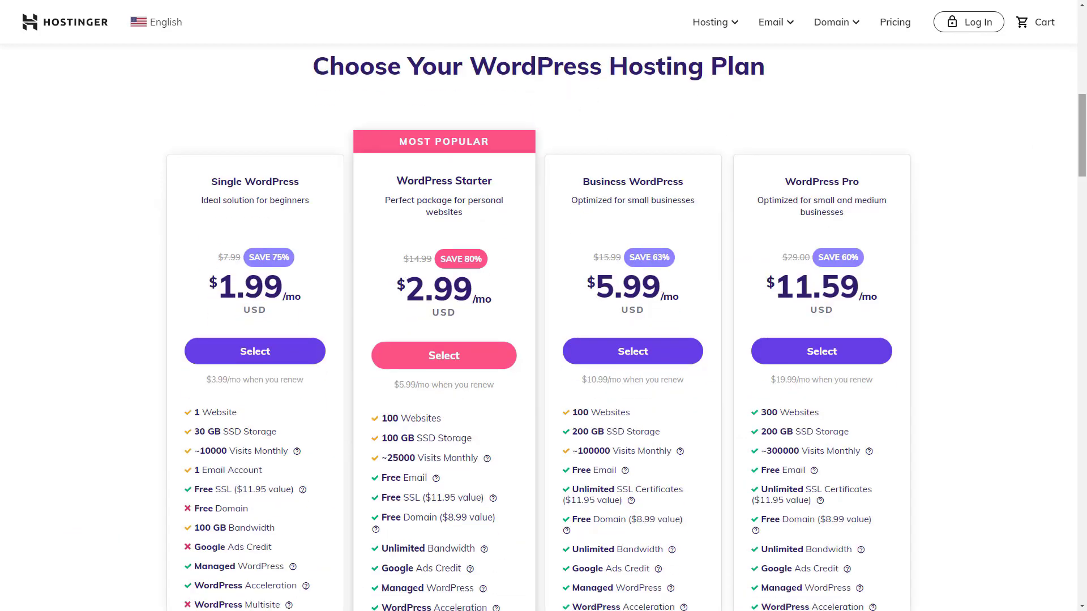
{"action": "scroll", "scroll_direction": "down", "scroll_amount": 3}
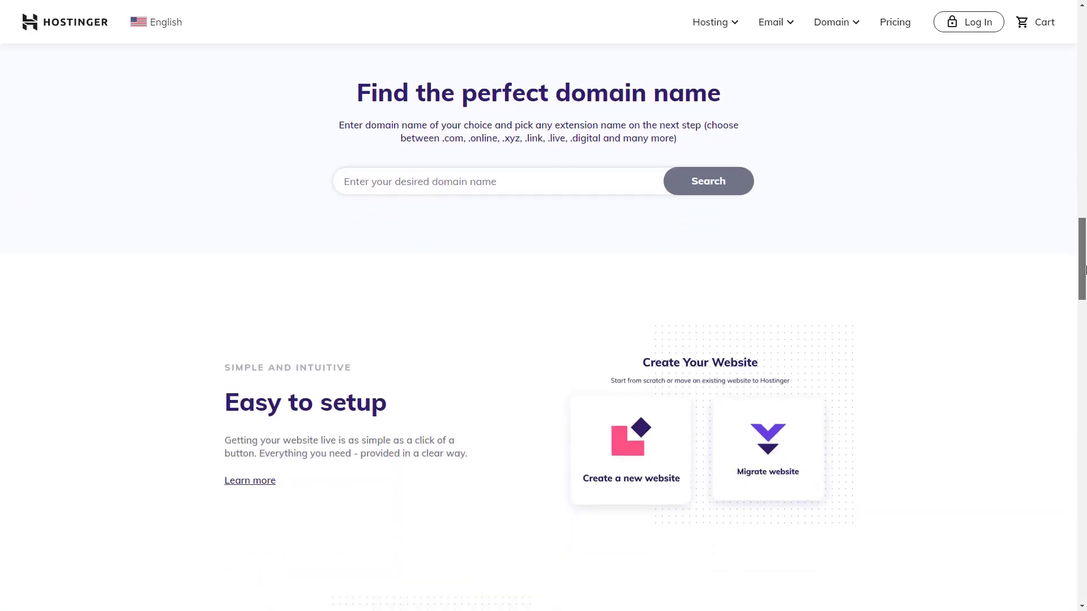
Step: Scroll through Hostinger's feature sections down to the User-Friendly Control Panel
{"action": "scroll", "scroll_direction": "down", "scroll_amount": 3}
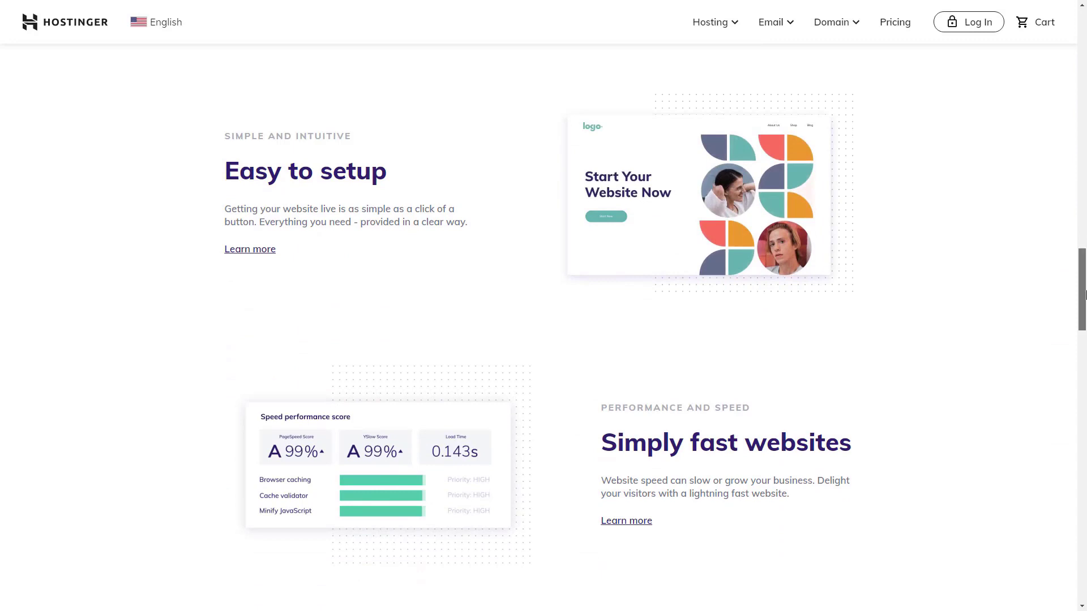
{"action": "scroll", "scroll_direction": "down", "scroll_amount": 3}
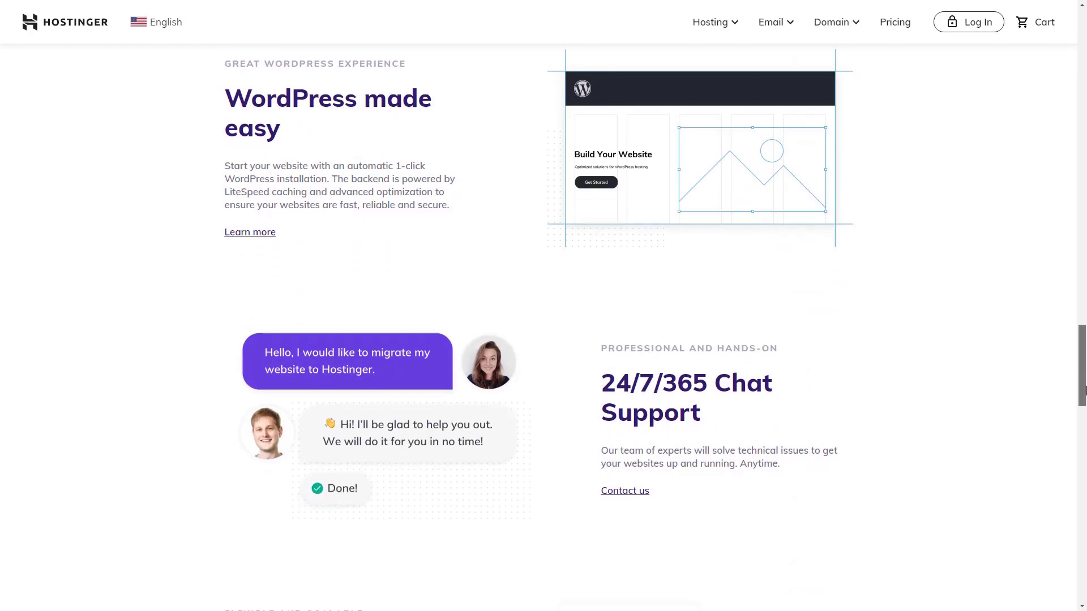
{"action": "scroll", "scroll_direction": "down", "scroll_amount": 3}
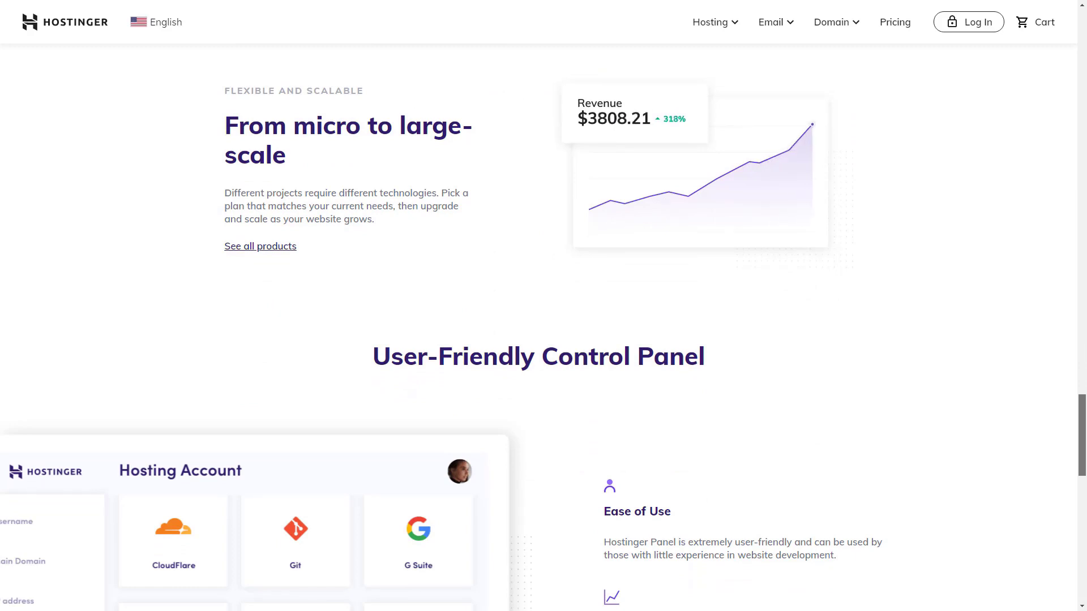
{"action": "scroll", "scroll_direction": "down", "scroll_amount": 3}
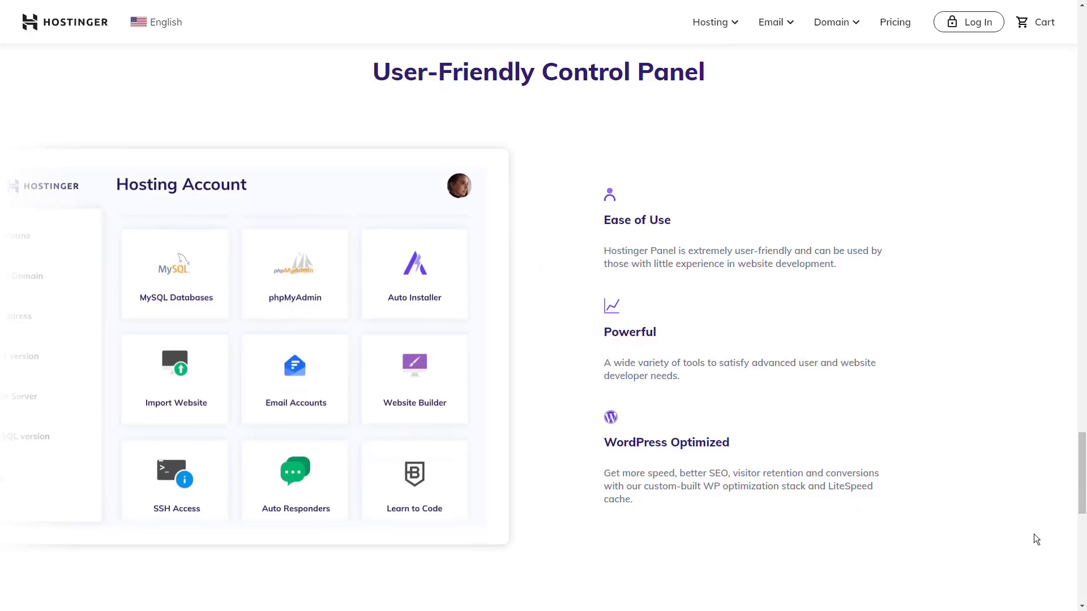
{"action": "mouse_move", "coordinate": [1039, 537]}
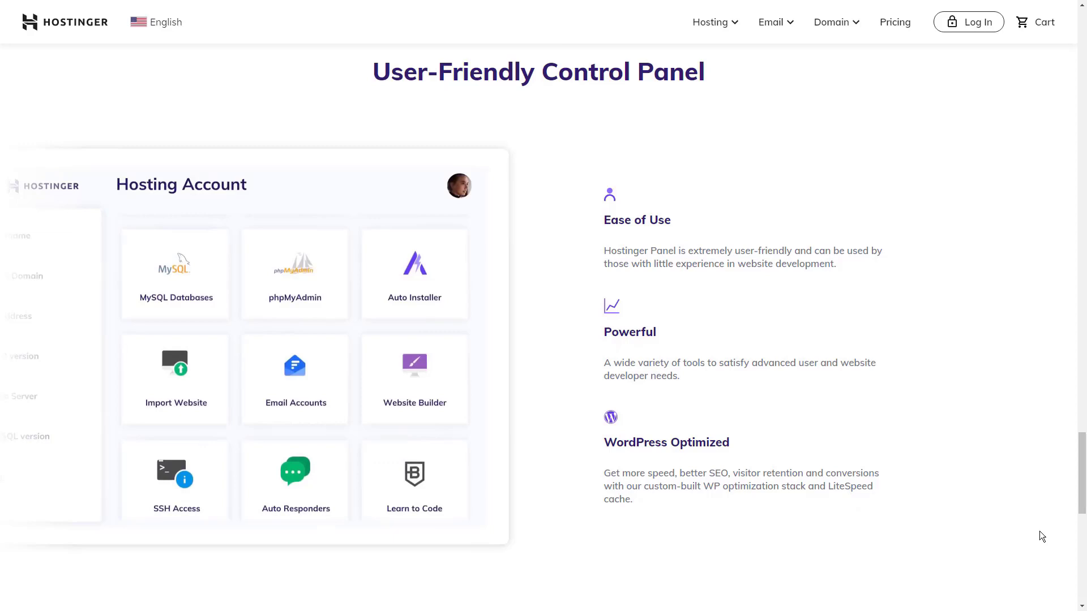
{"action": "mouse_move", "coordinate": [1066, 537]}
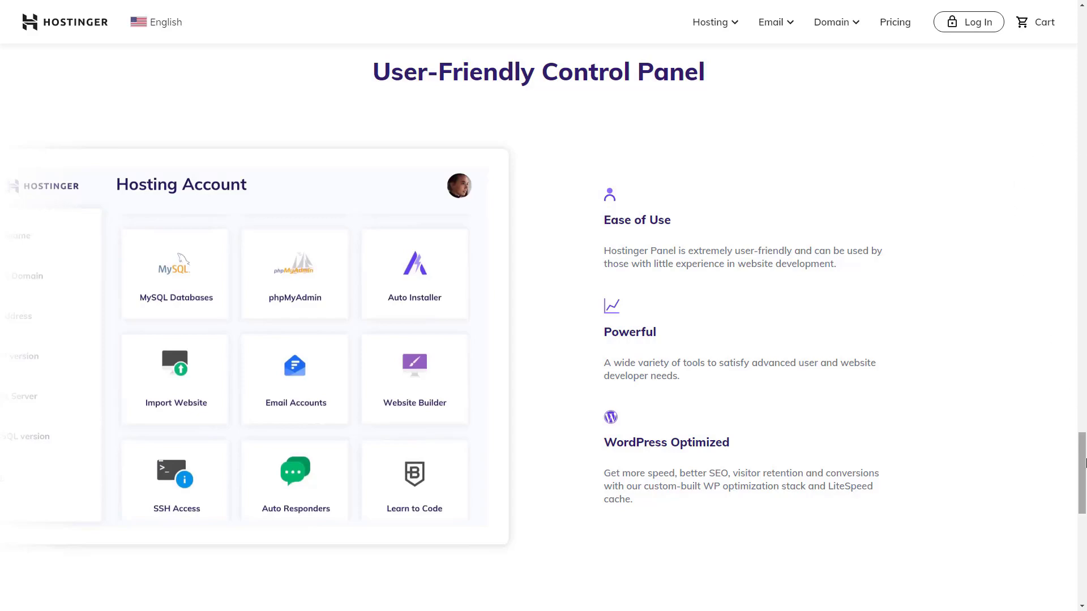
{"action": "scroll", "scroll_direction": "down", "scroll_amount": 3}
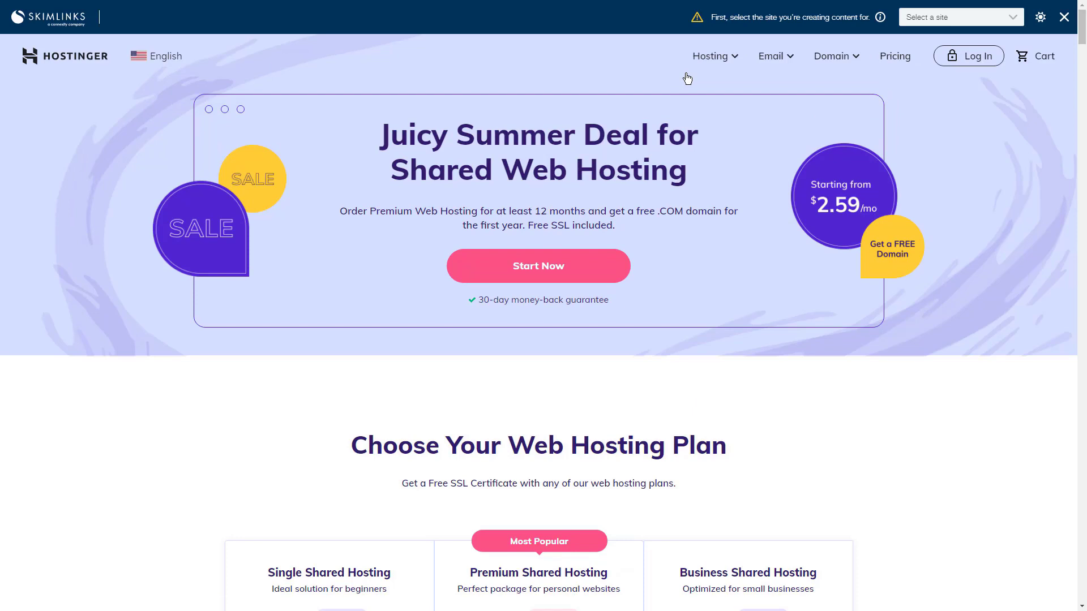
{"action": "mouse_move", "coordinate": [1048, 40]}
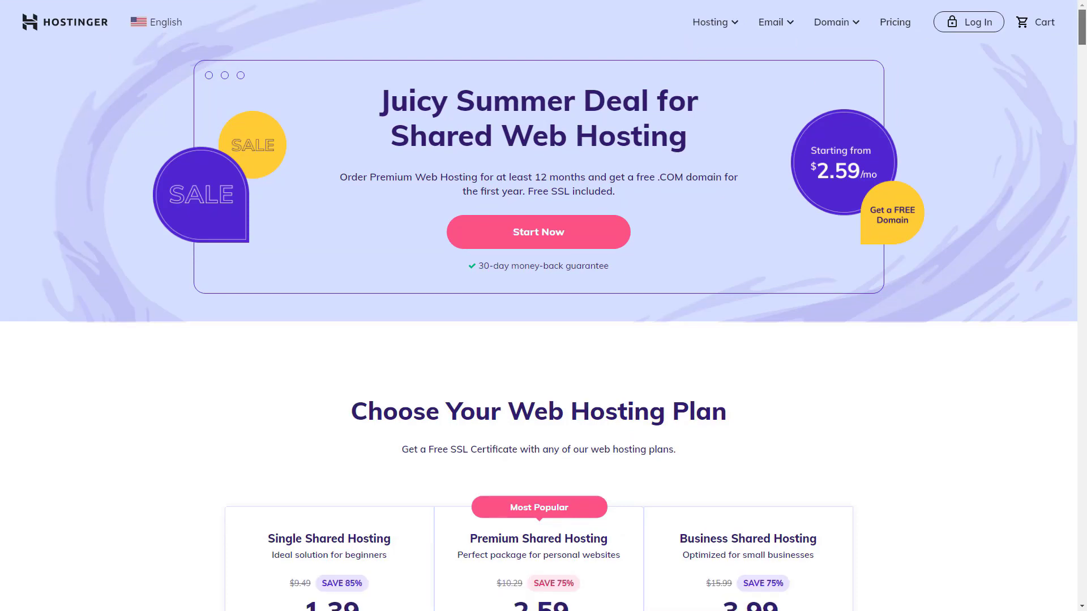
Step: Review the 'Compare All Web Hosting Plans' table, then open the Cloud Hosting page
{"action": "scroll", "scroll_direction": "down", "scroll_amount": 3}
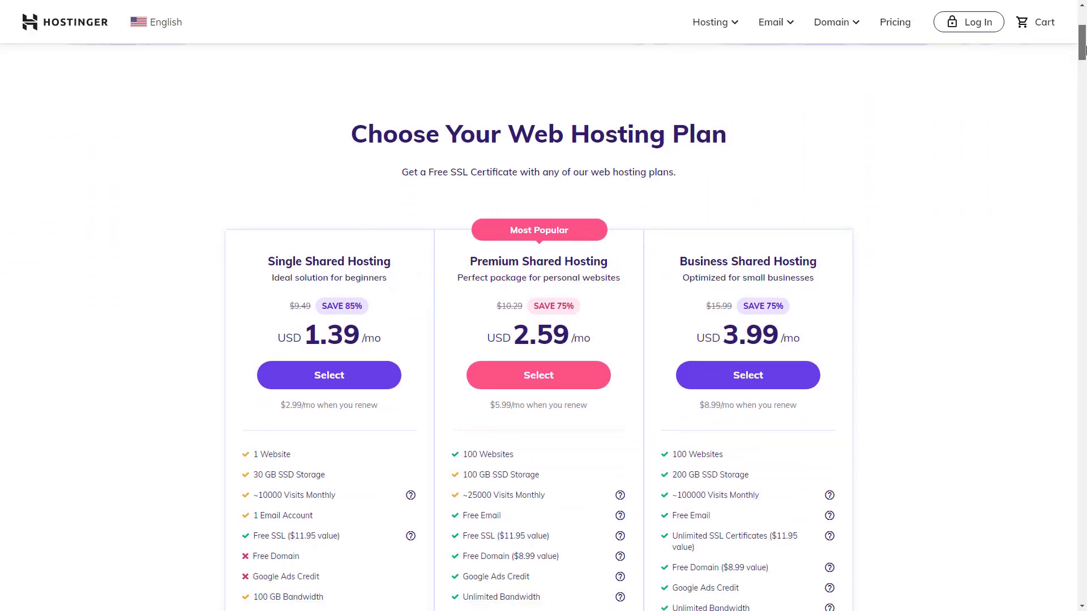
{"action": "scroll", "scroll_direction": "down", "scroll_amount": 3}
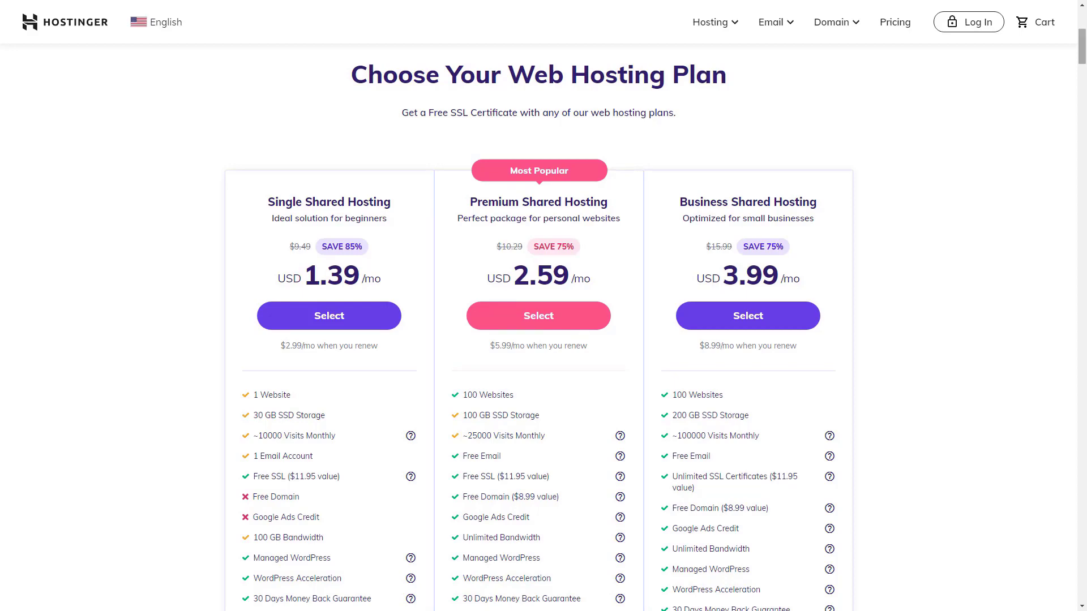
{"action": "scroll", "scroll_direction": "down", "scroll_amount": 3}
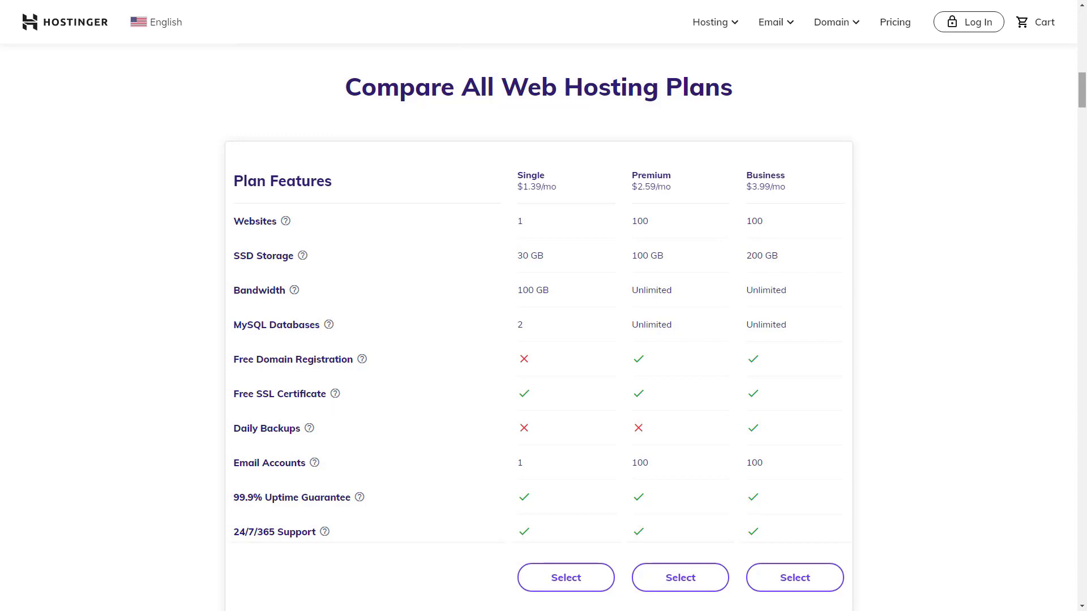
{"action": "scroll", "scroll_direction": "down", "scroll_amount": 3}
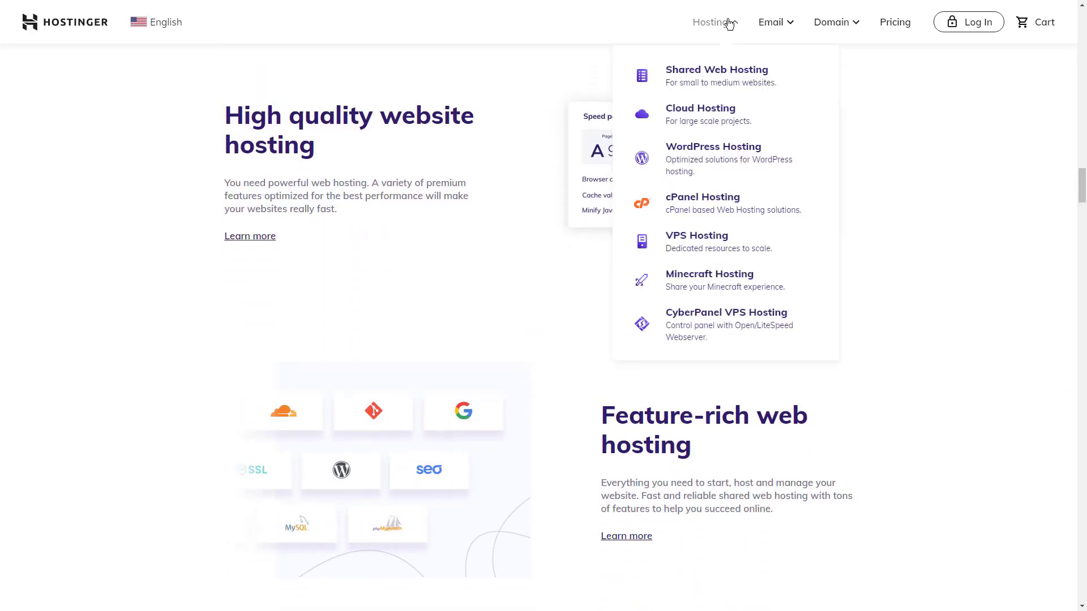
{"action": "left_click", "coordinate": [700, 113]}
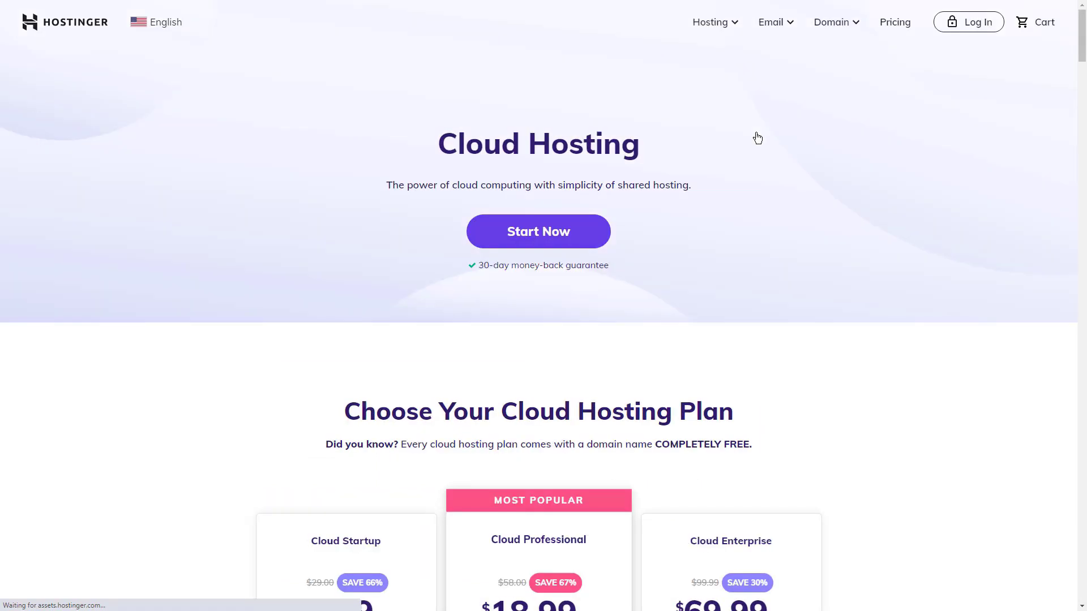